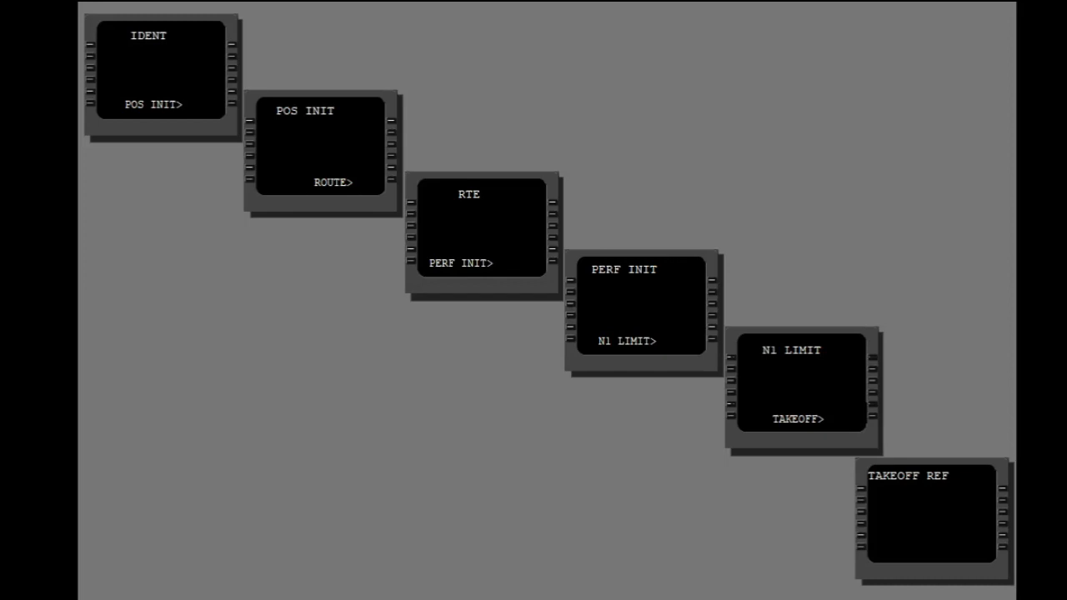
Step: Bring up the IDENT page showing the NAV DATA OUT OF DATE message
click(802, 387)
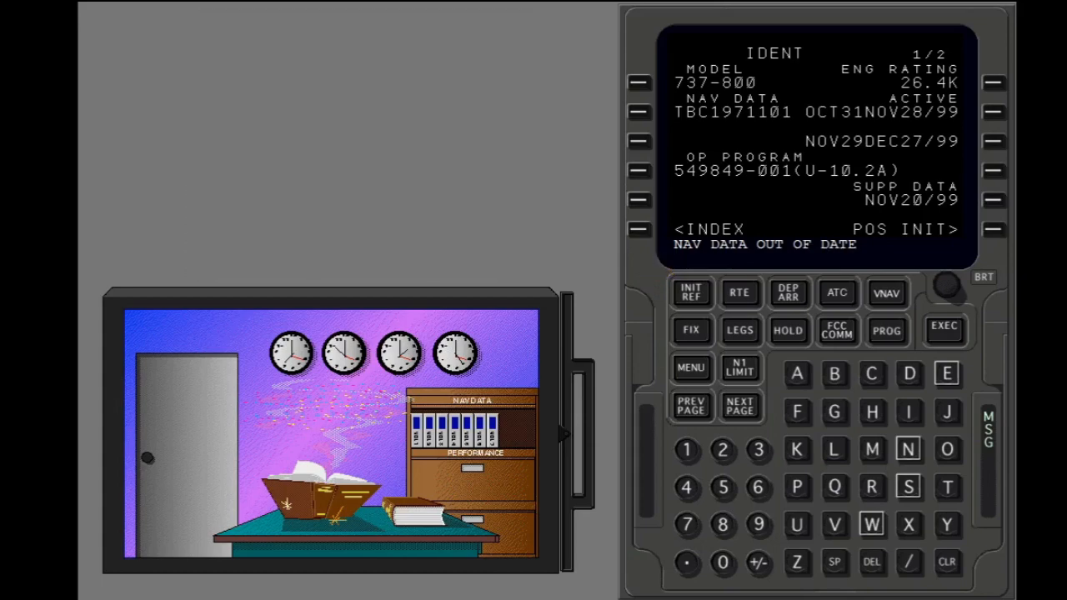
mouse_move(750, 360)
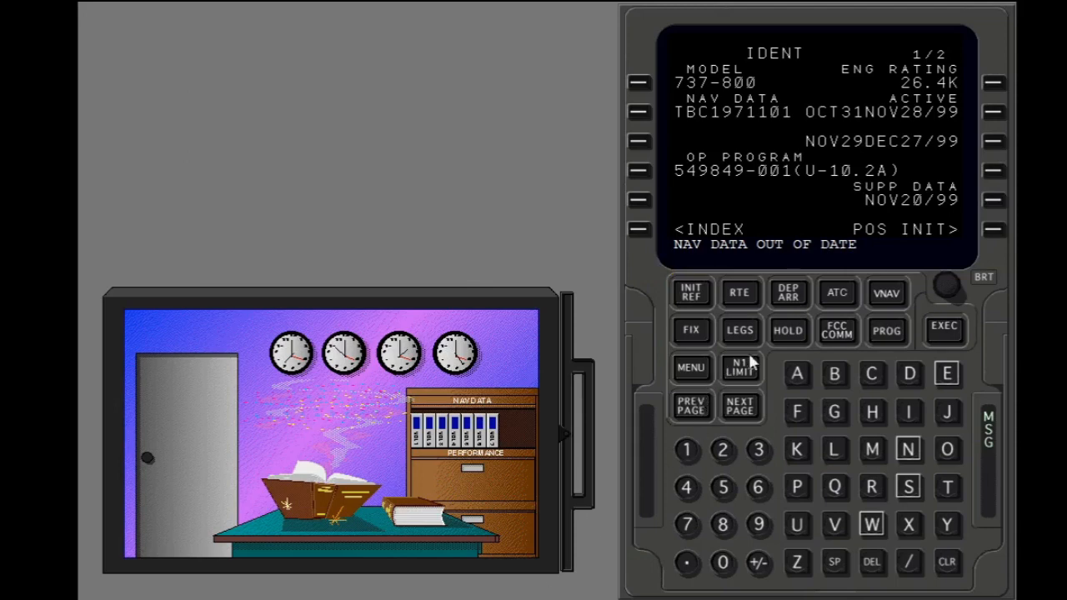
mouse_move(758, 370)
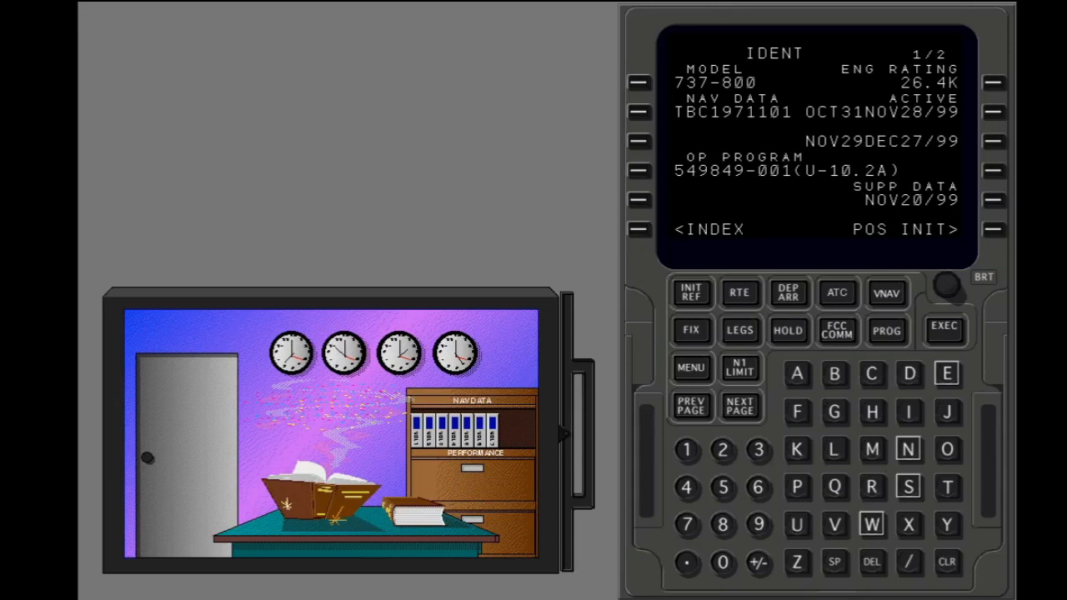
mouse_move(1003, 166)
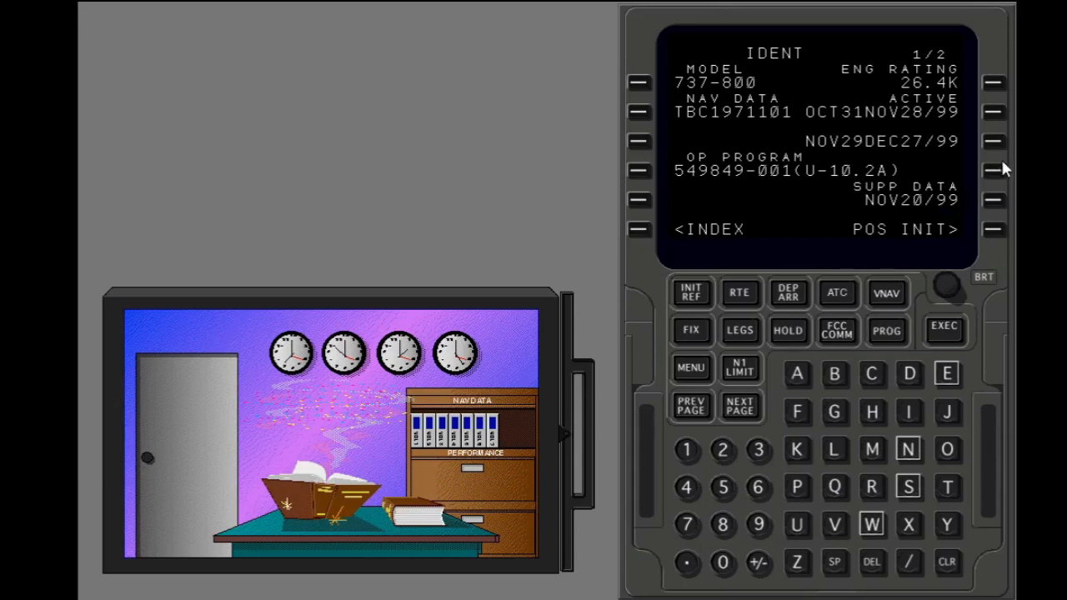
mouse_move(997, 148)
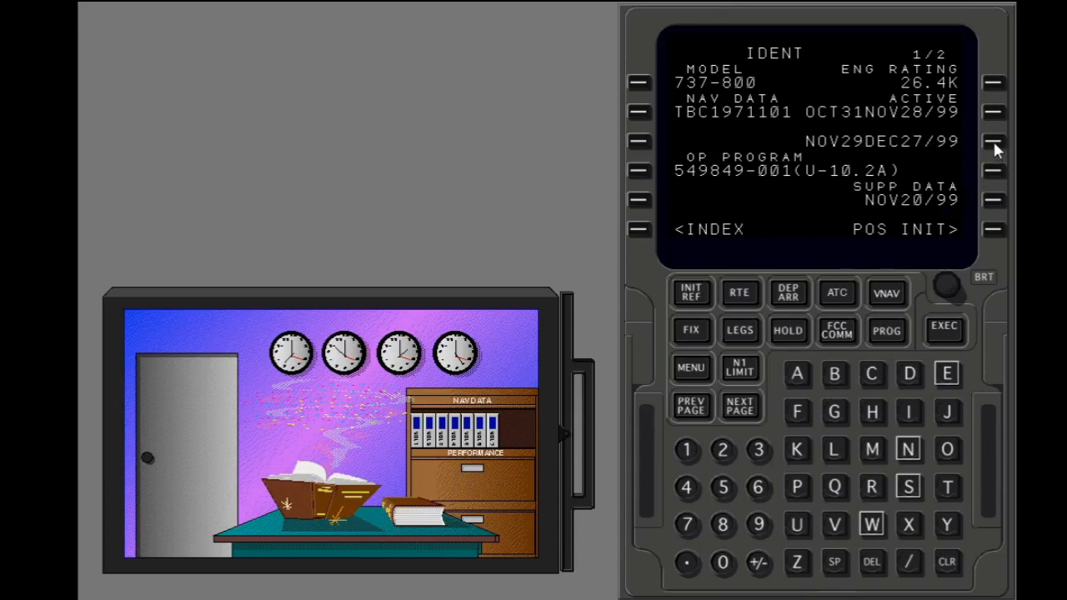
Step: Copy the NOV29DEC27/99 database date range into the scratchpad with LSK 3R
click(993, 142)
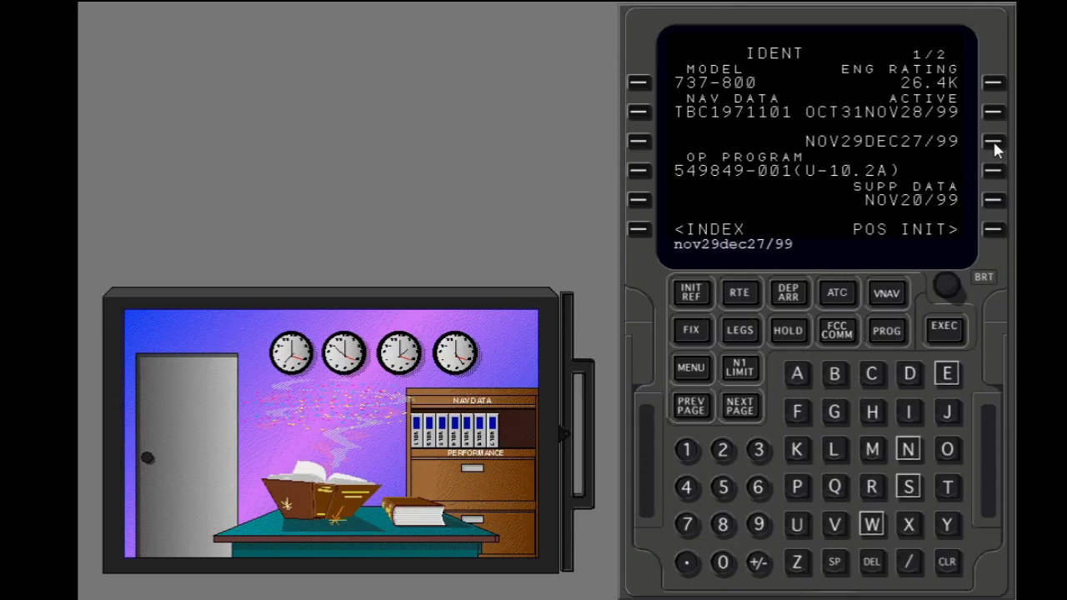
mouse_move(992, 117)
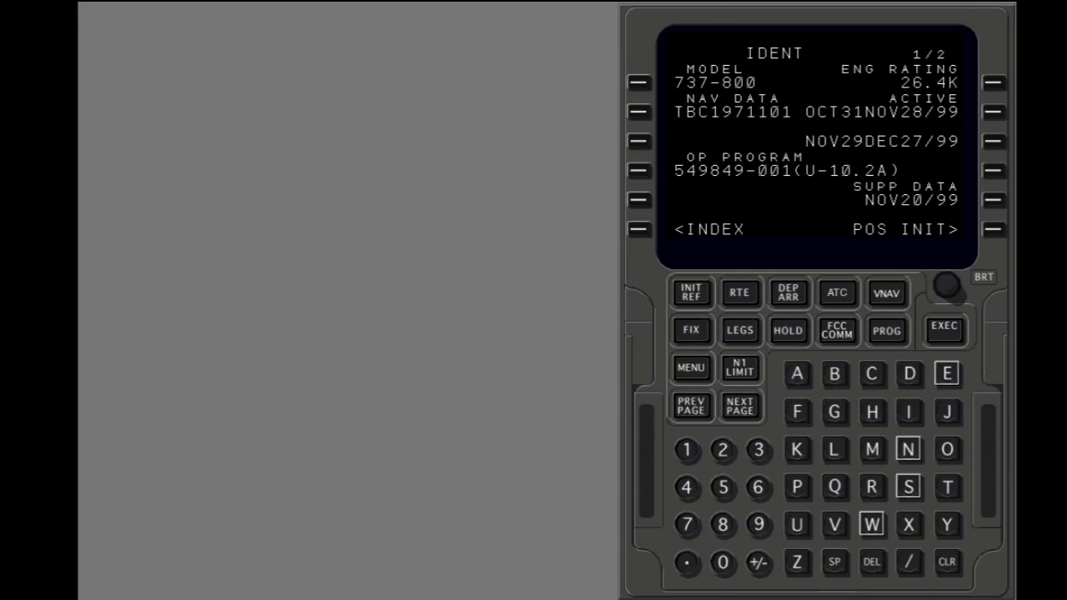
mouse_move(661, 539)
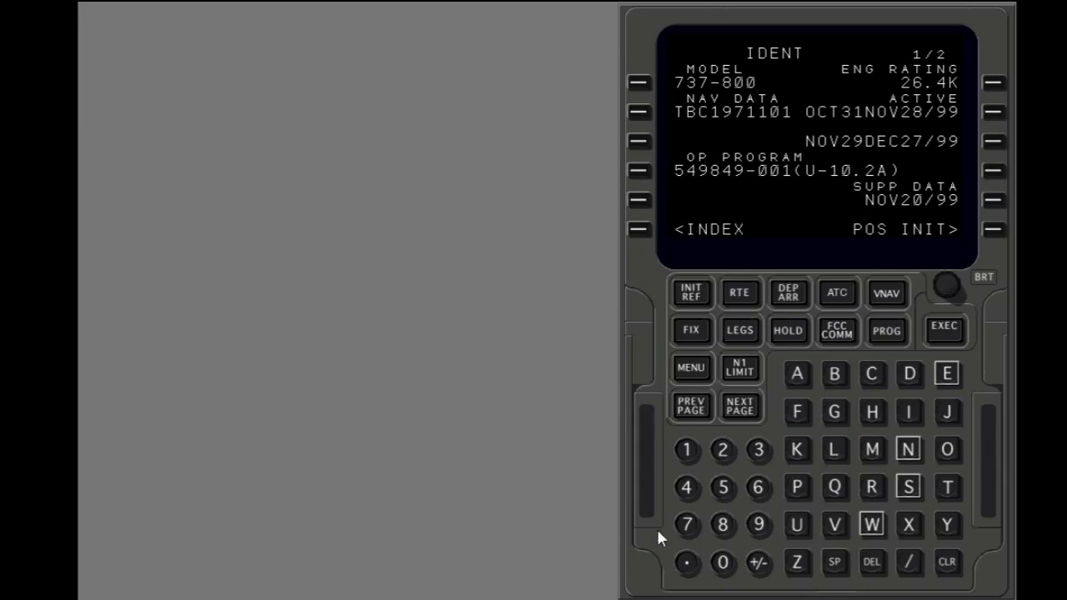
mouse_move(1000, 238)
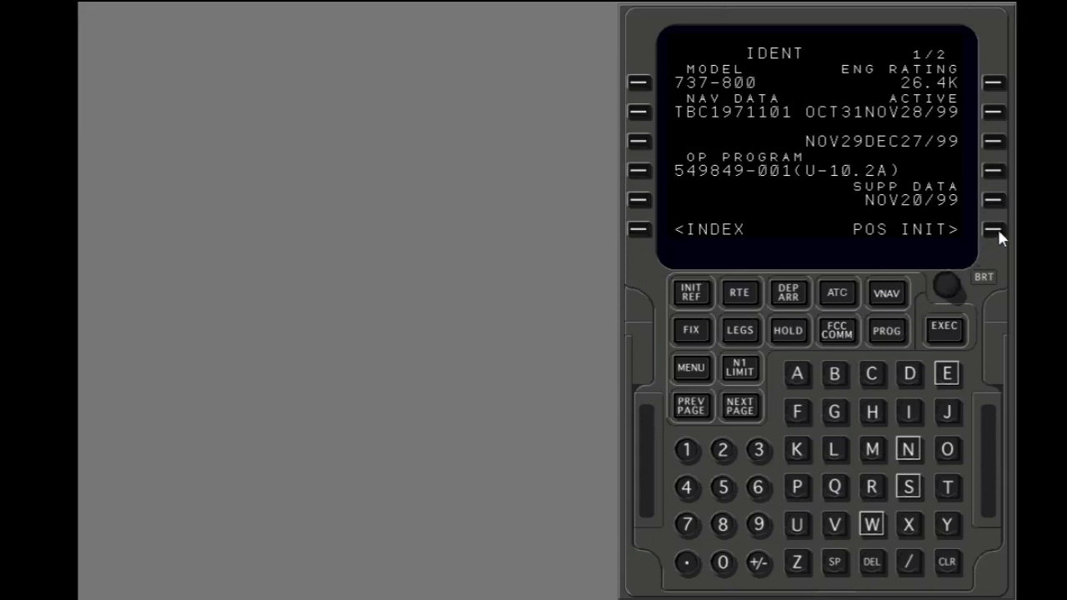
Step: Go to the POS INIT page via LSK 6R
click(993, 230)
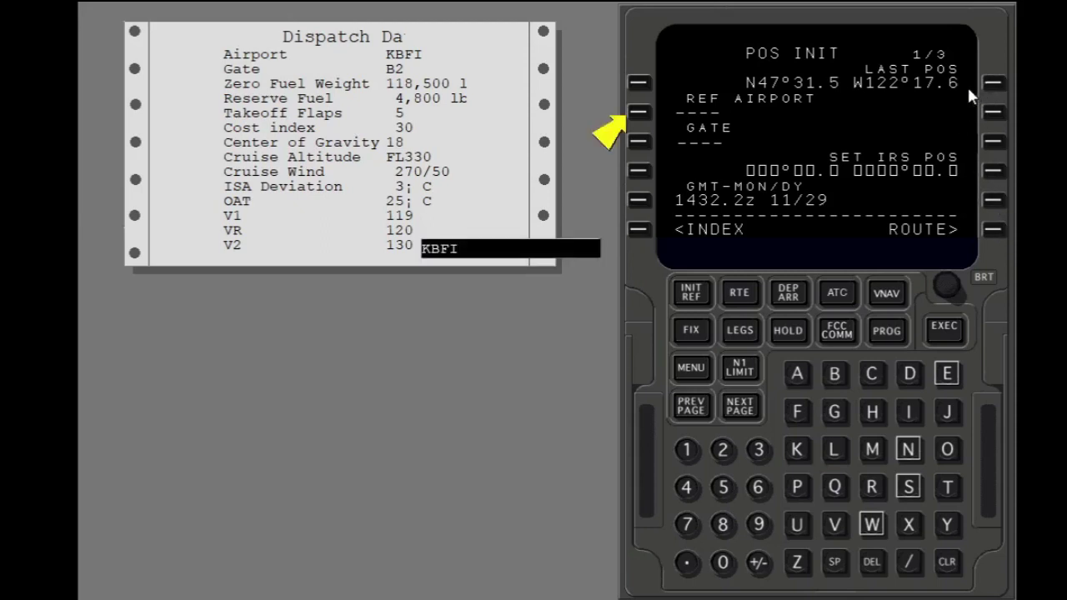
mouse_move(761, 186)
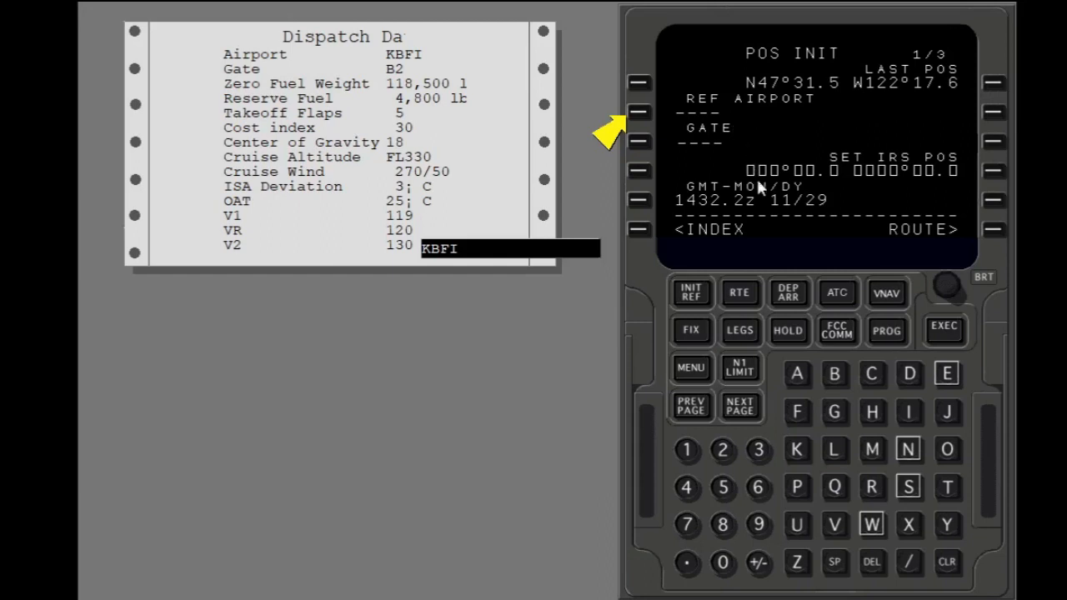
mouse_move(797, 450)
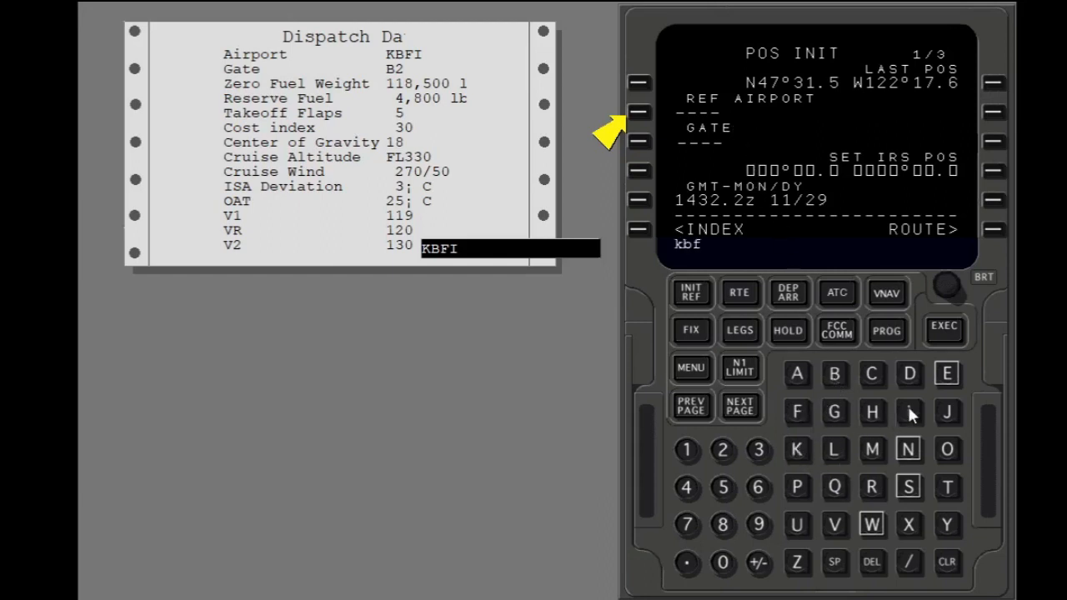
Step: Enter KBFI as the REF AIRPORT on POS INIT
click(909, 412)
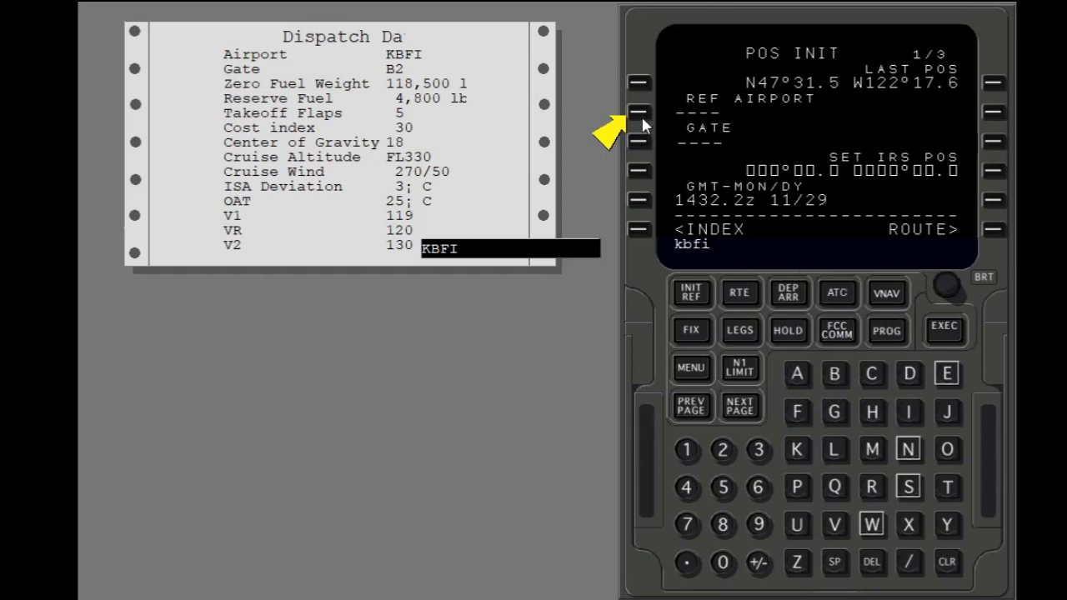
click(640, 112)
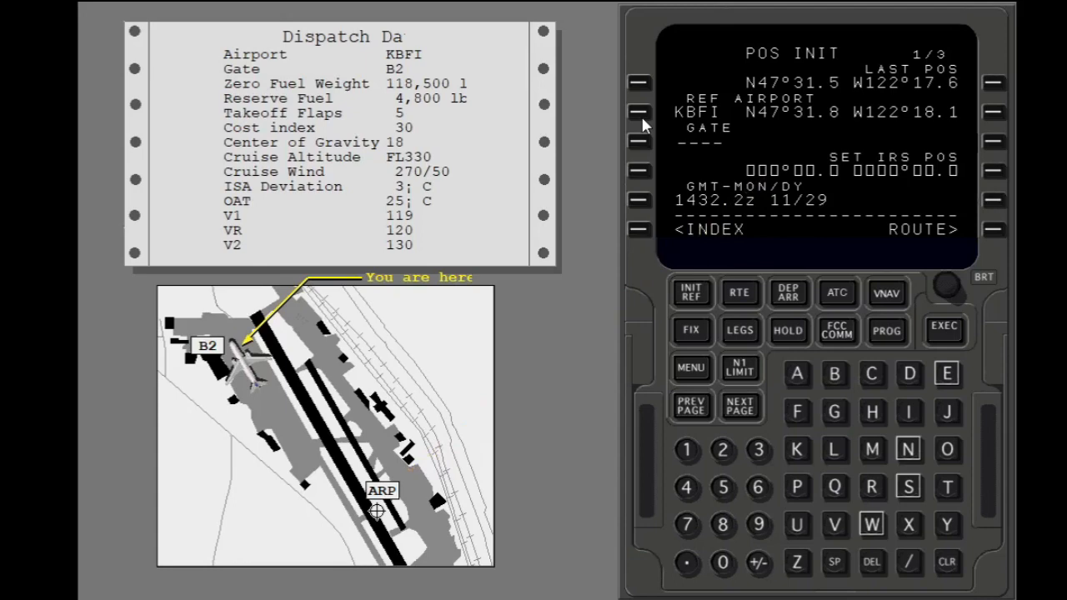
Step: Enter B2 as the departure GATE, showing coordinates N47°32.2 W122°18.7
click(834, 373)
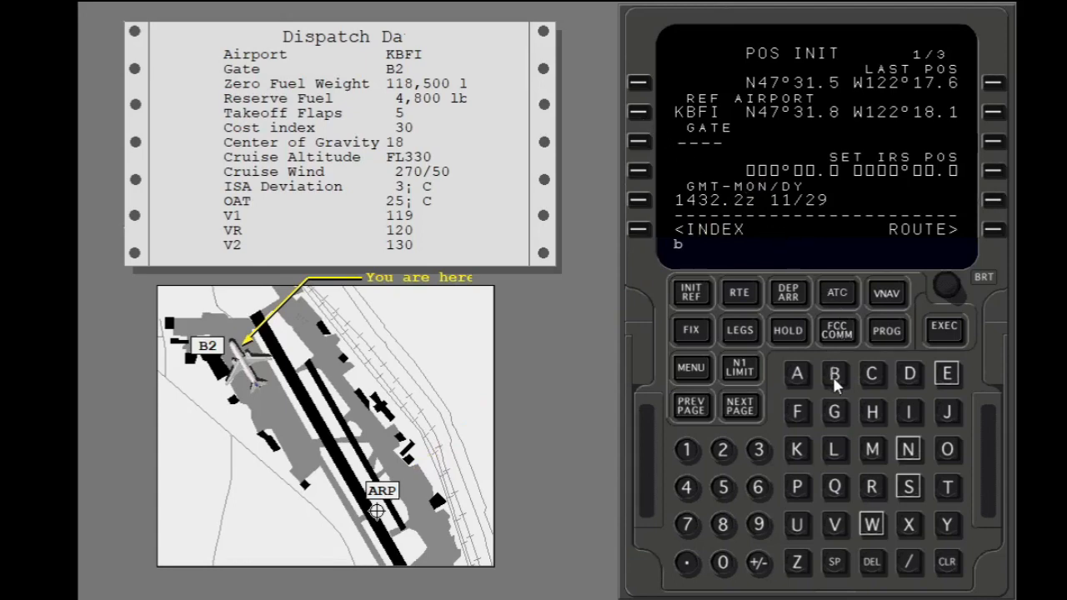
click(722, 450)
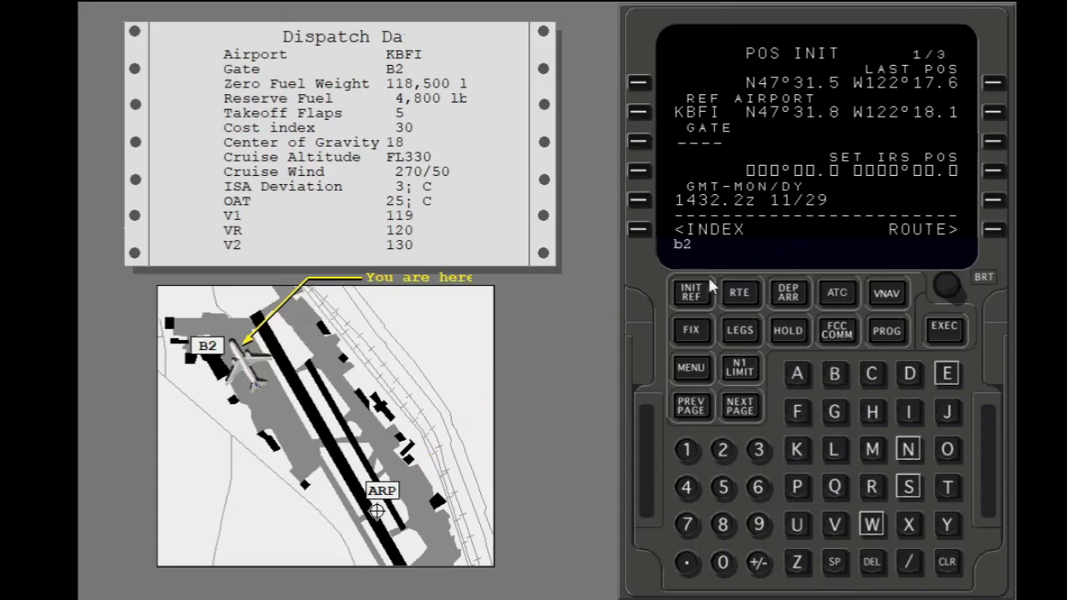
click(640, 142)
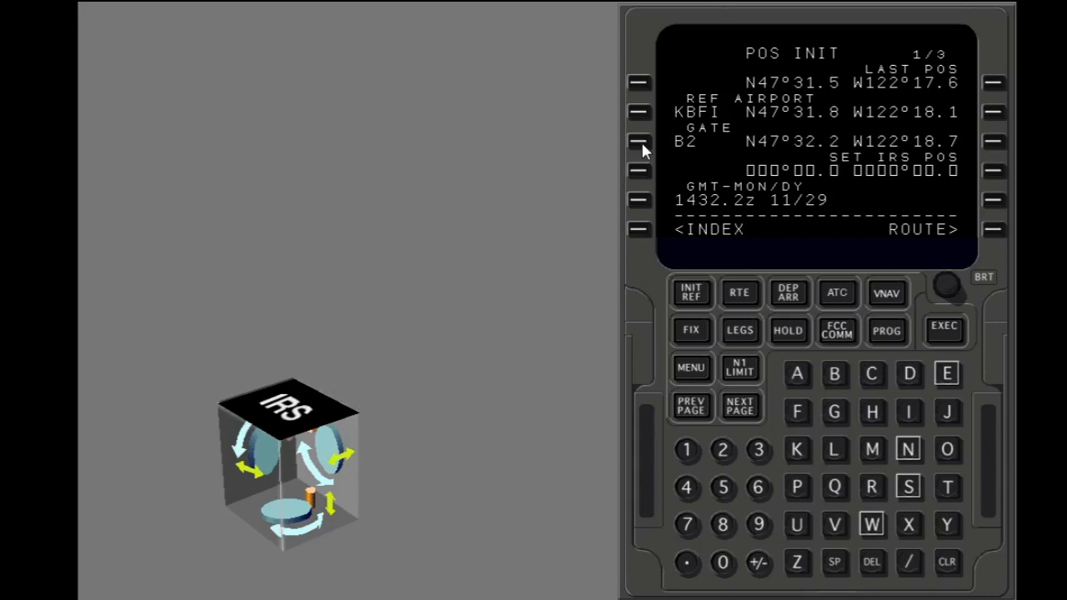
mouse_move(890, 160)
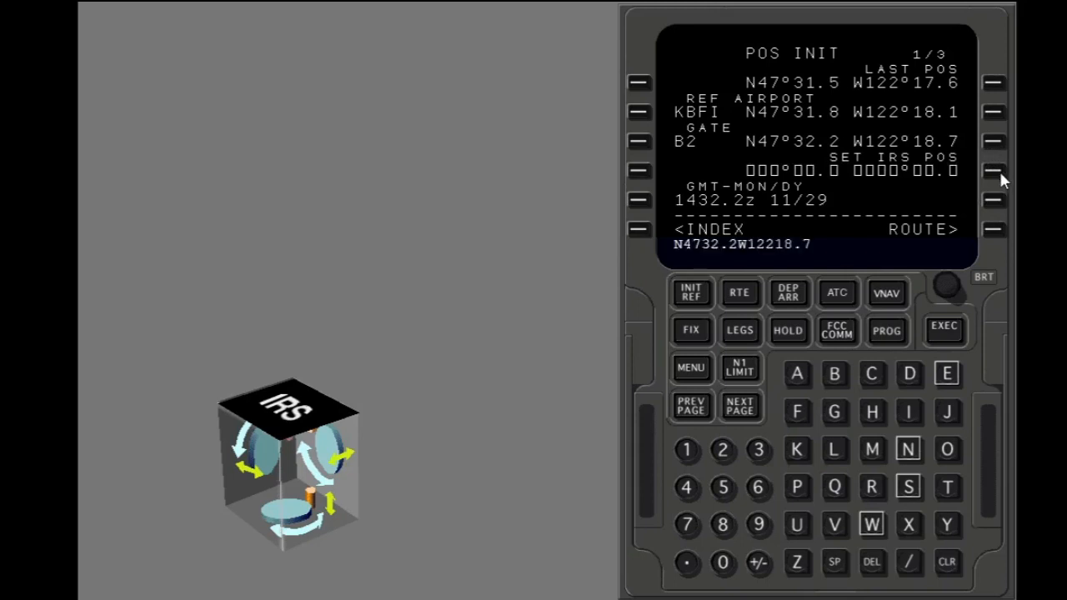
Step: Load the gate coordinates N47°32.2 W122°18.7 into SET IRS POS
click(994, 170)
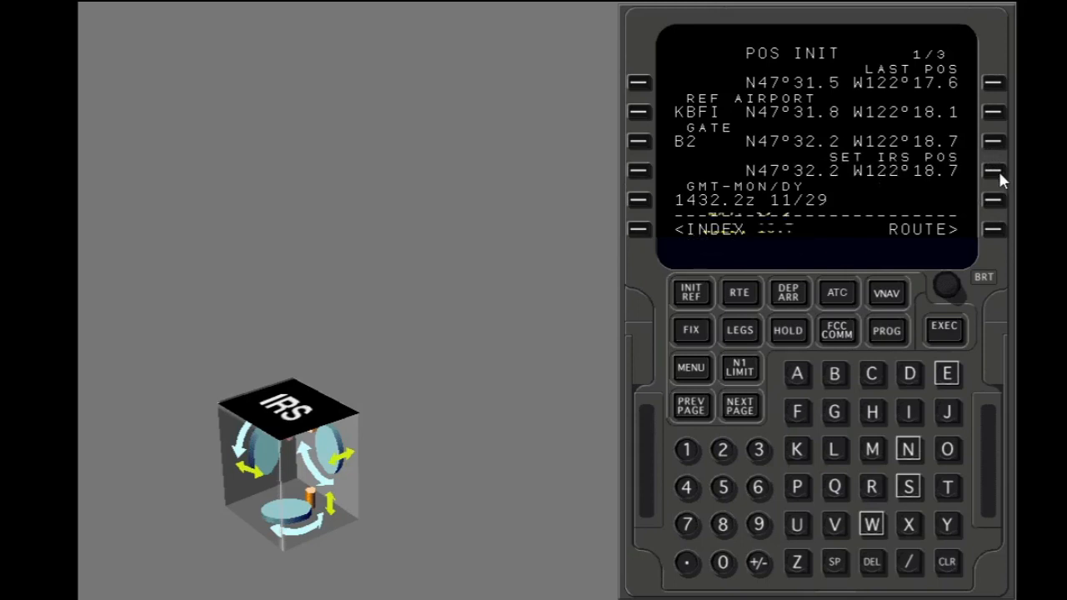
click(994, 170)
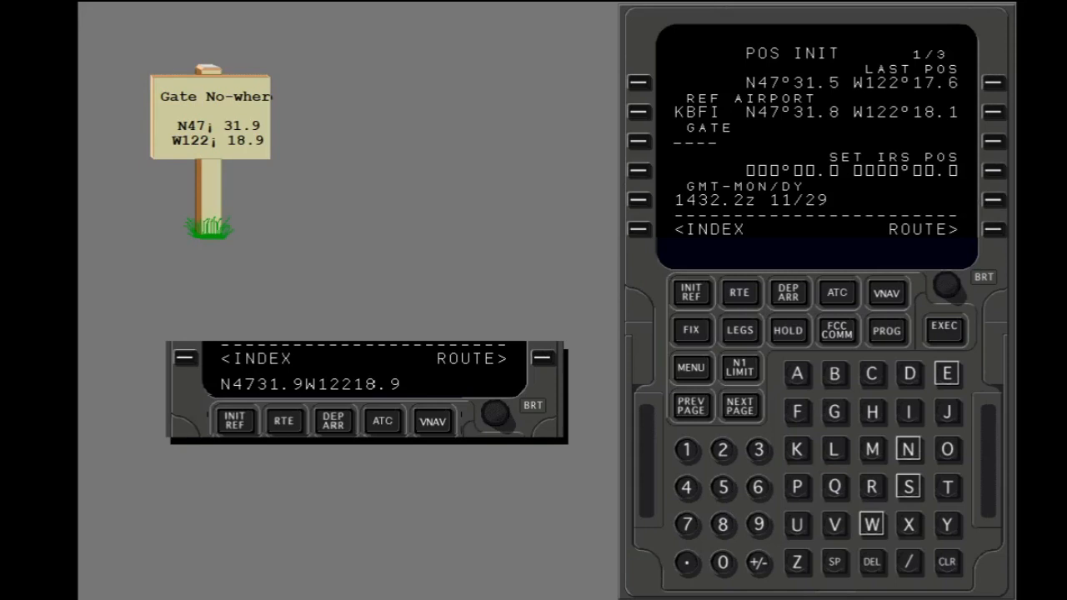
mouse_move(898, 459)
text(n)
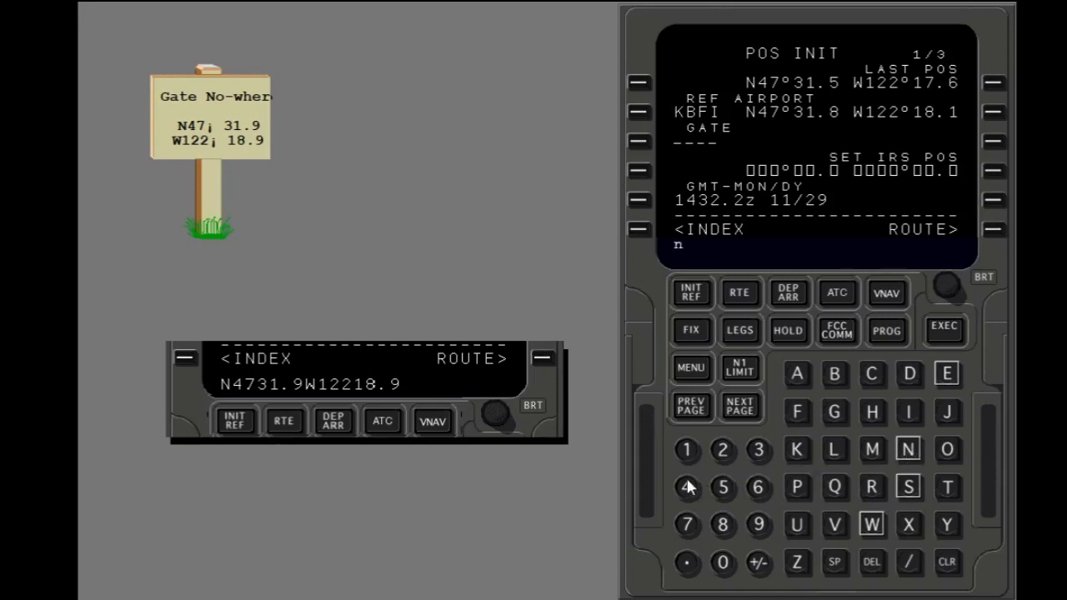
Step: Key in N4731.9W12218.9 and load it as the SET IRS POS position
click(687, 450)
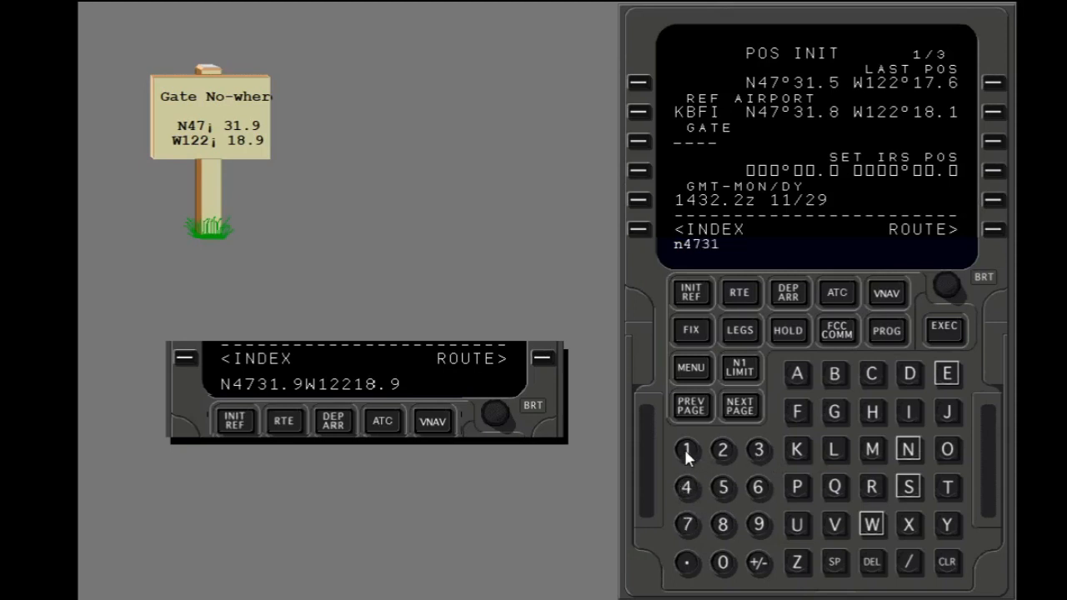
click(757, 523)
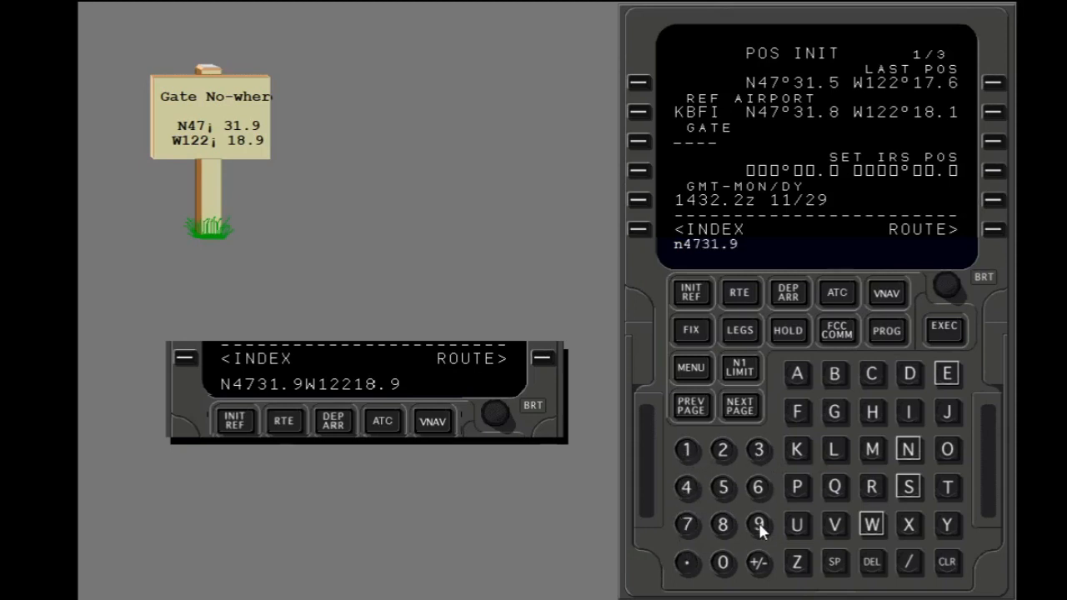
click(872, 524)
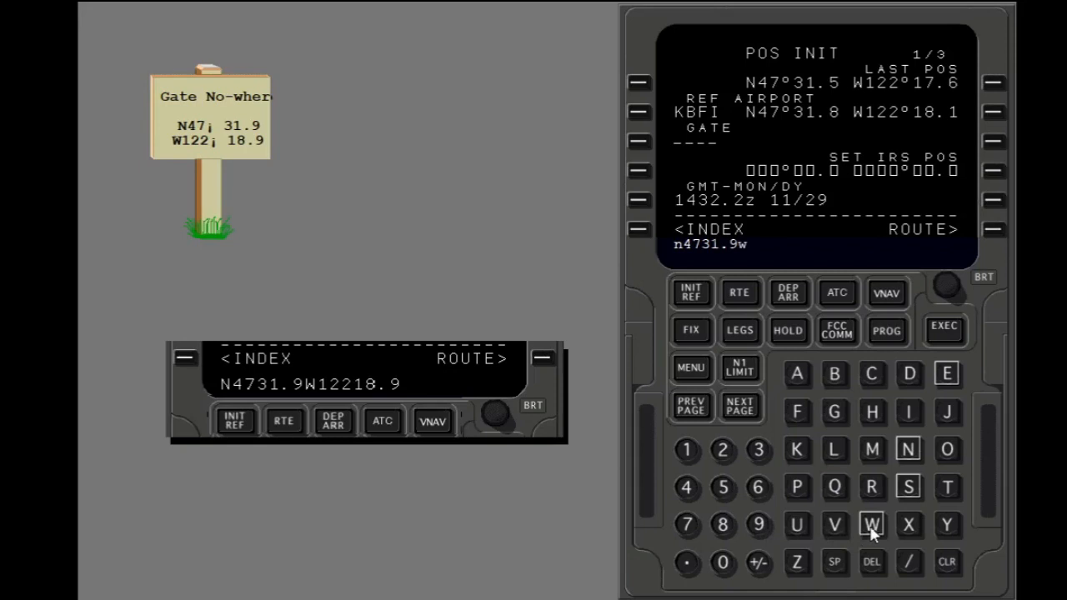
click(687, 450)
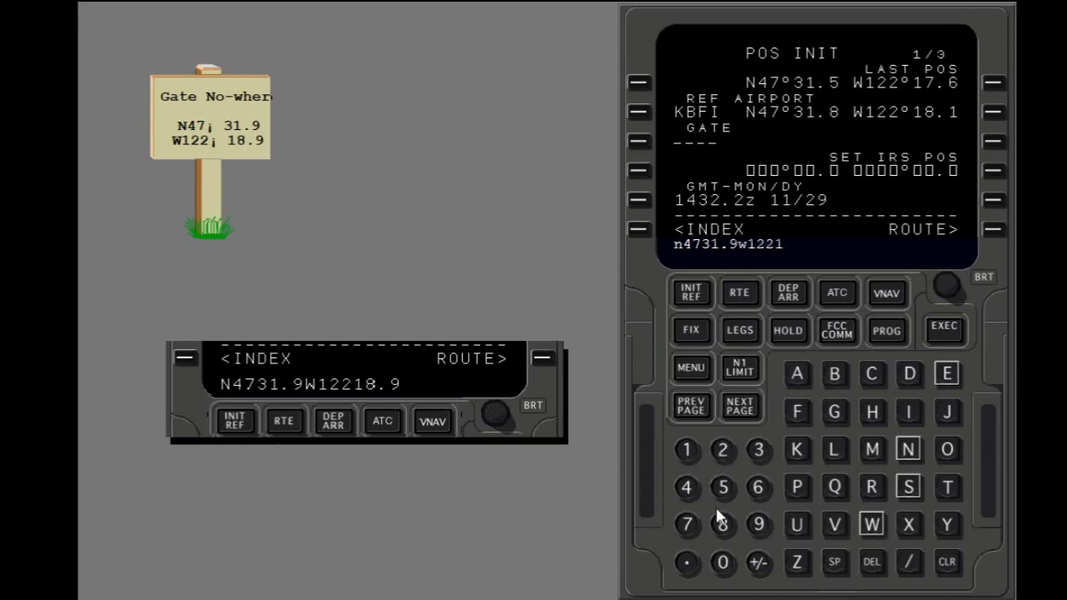
click(758, 523)
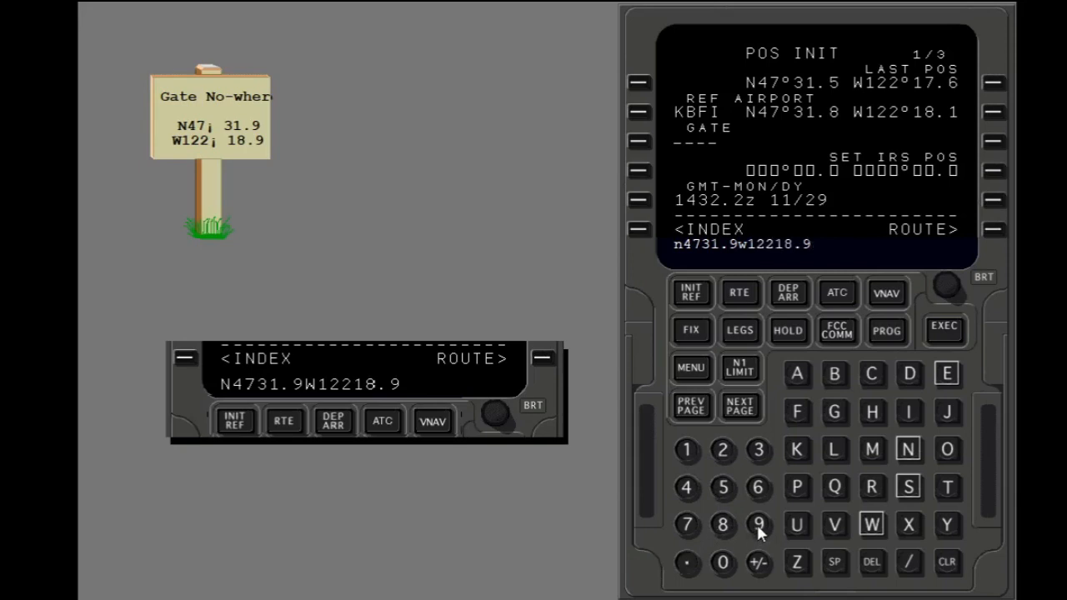
click(994, 170)
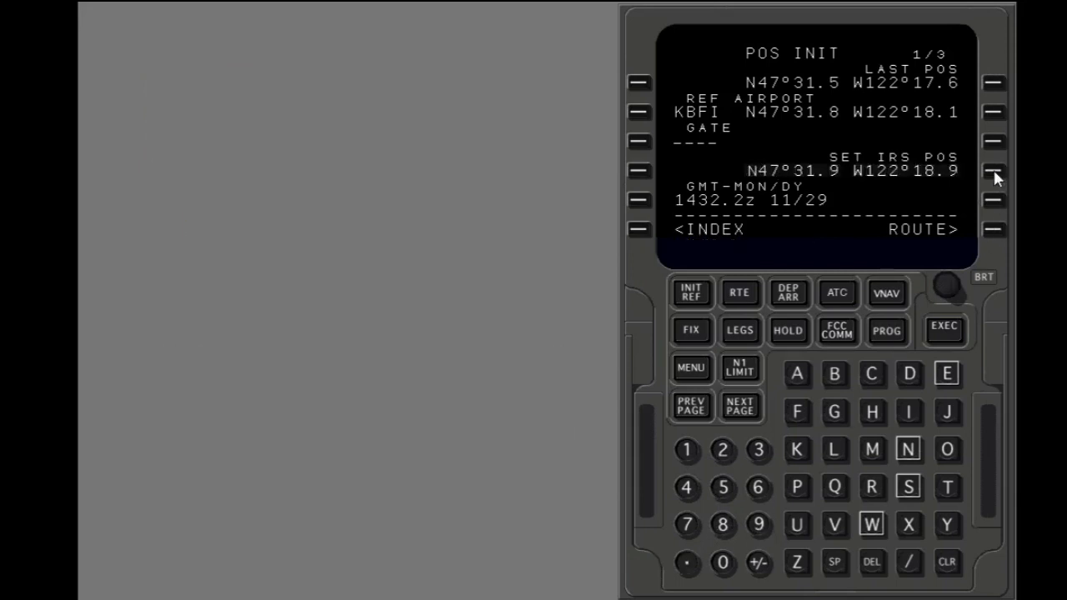
mouse_move(476, 547)
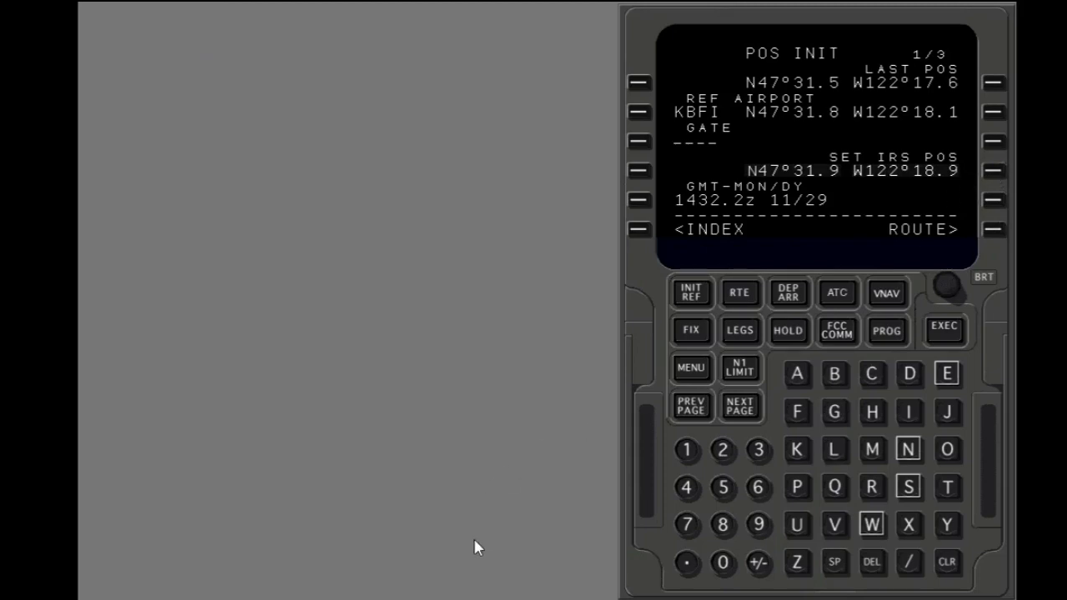
click(638, 140)
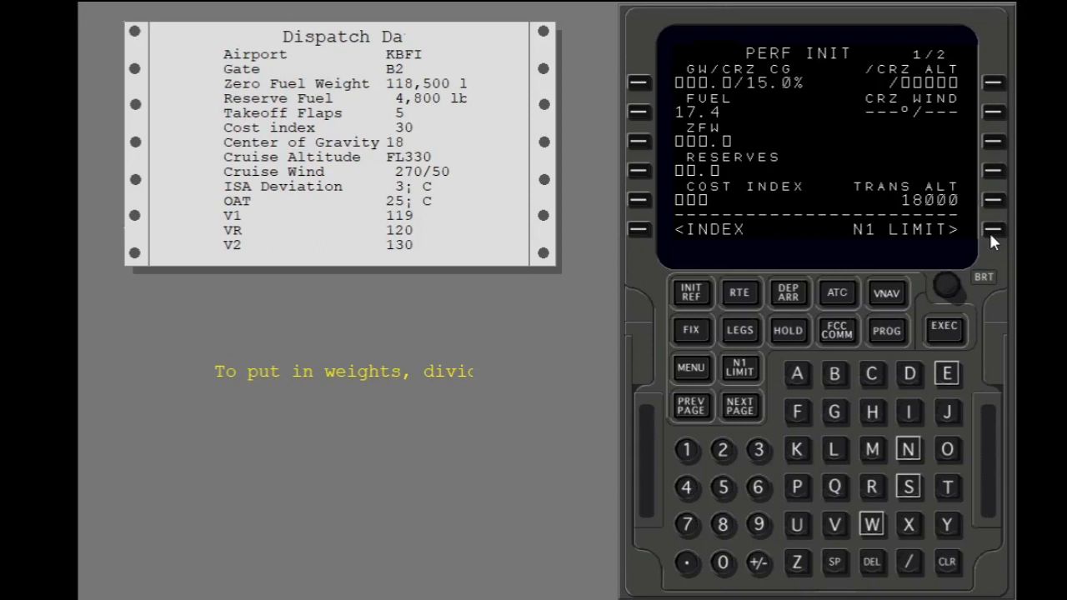
mouse_move(686, 460)
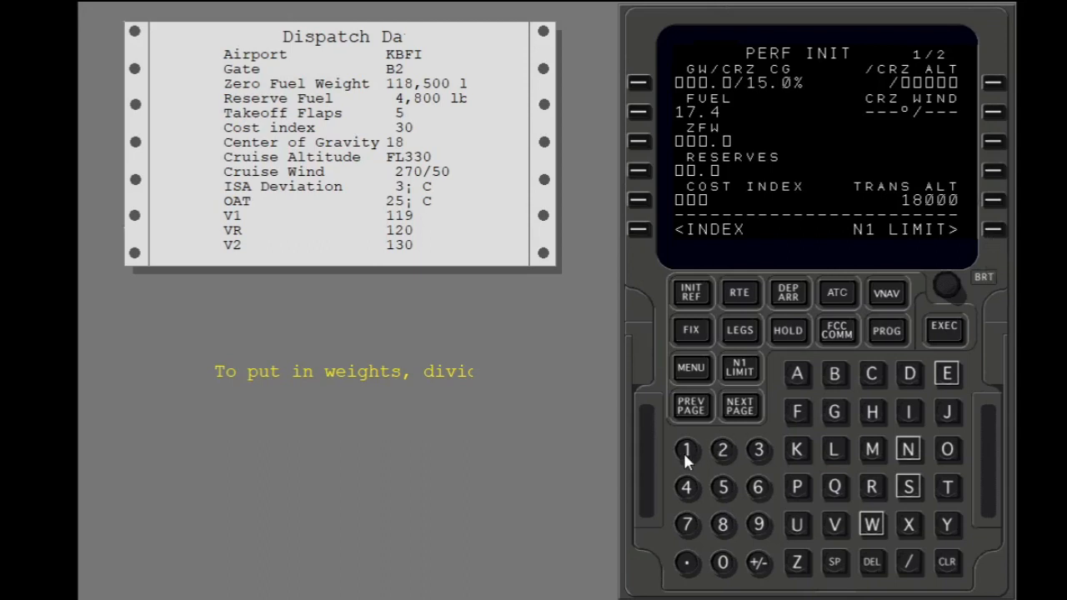
Step: Enter ZFW 118.5 and reserves 4.8 on PERF INIT, giving gross weight 135.9
click(721, 523)
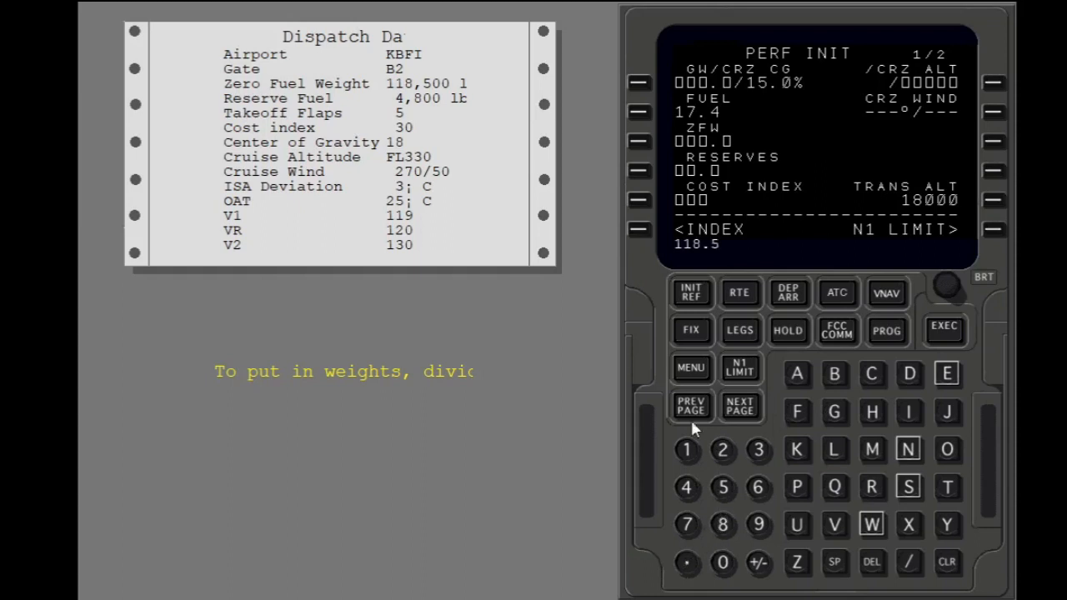
click(640, 140)
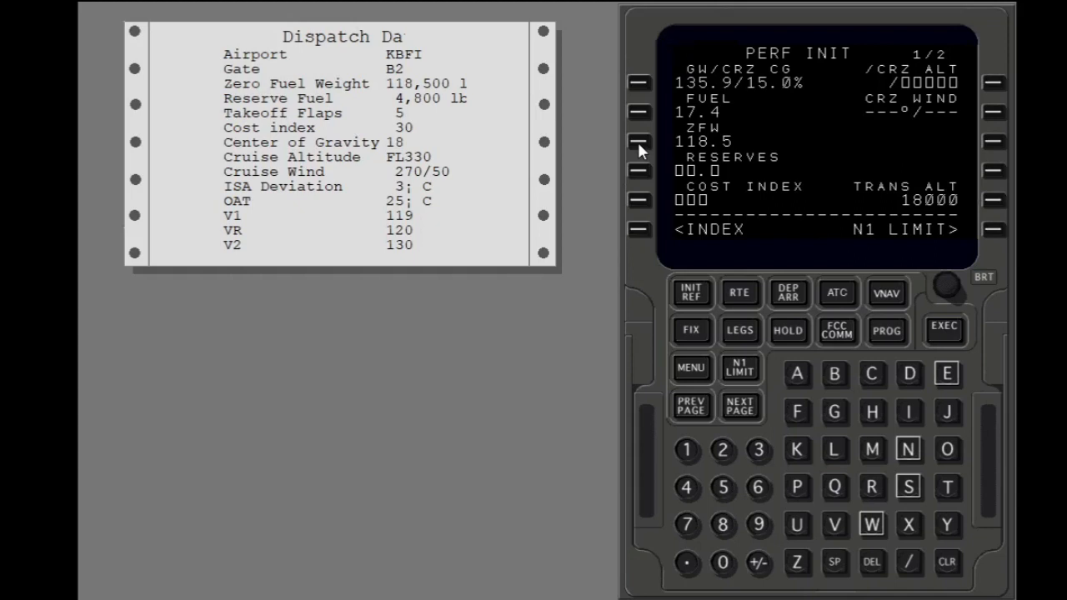
click(687, 487)
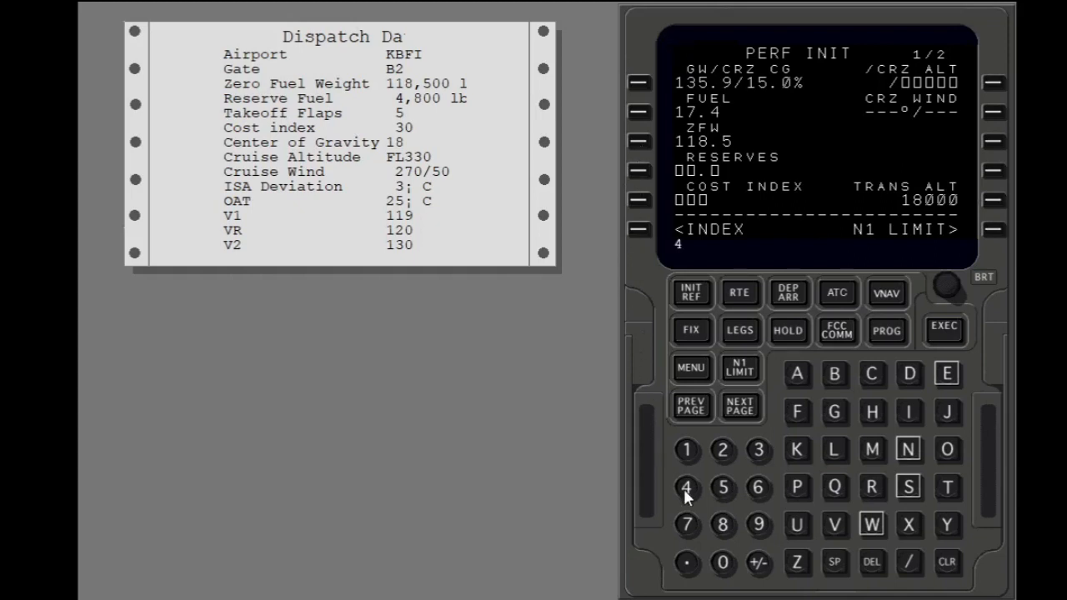
click(722, 525)
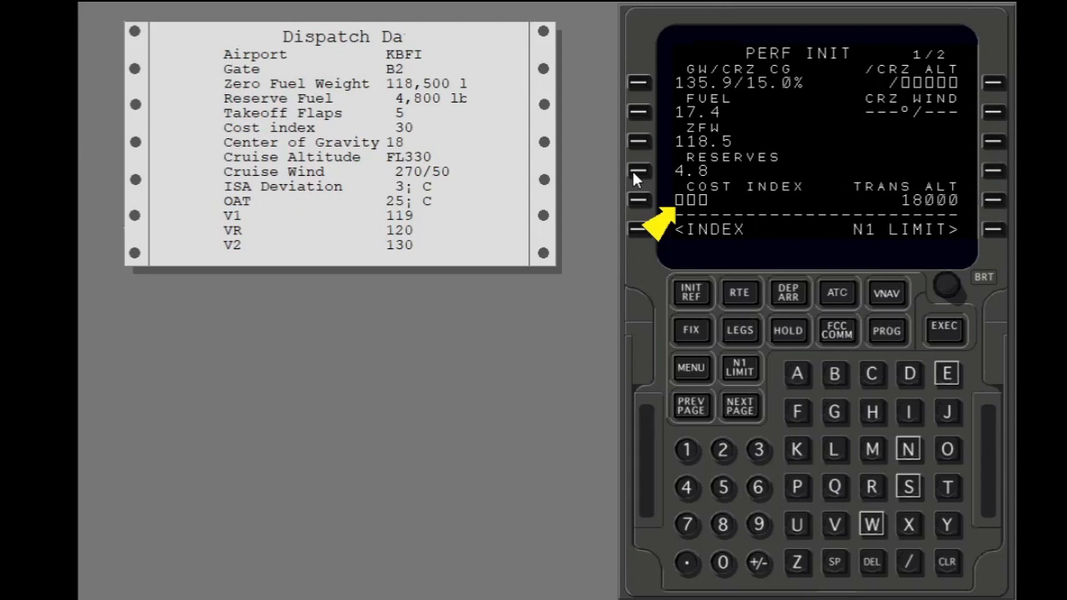
mouse_move(637, 191)
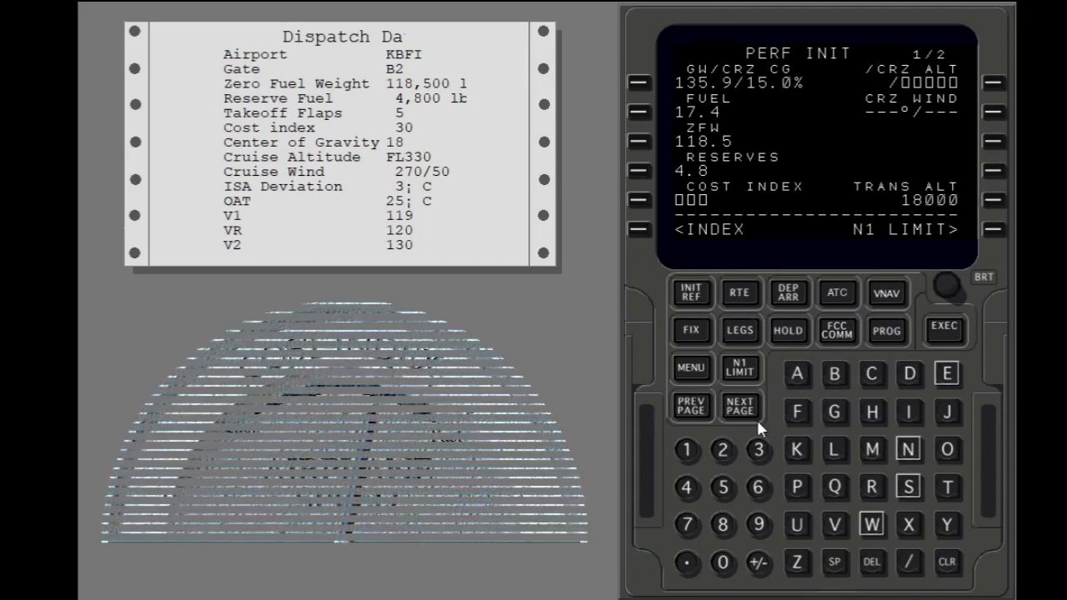
Step: Enter cost index 30 and cruise altitude 330 on PERF INIT
click(757, 450)
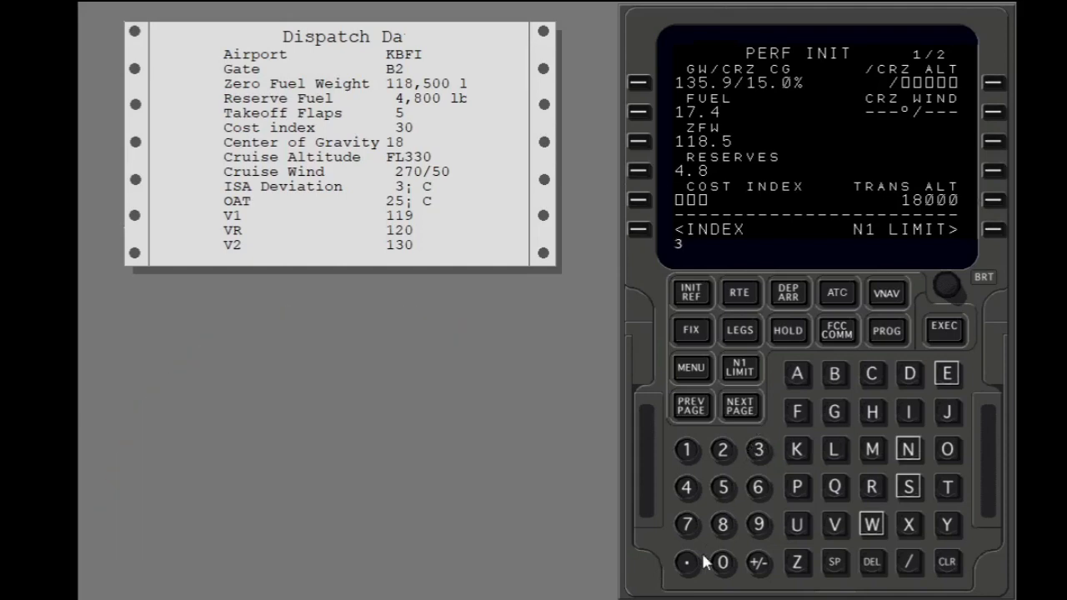
click(638, 200)
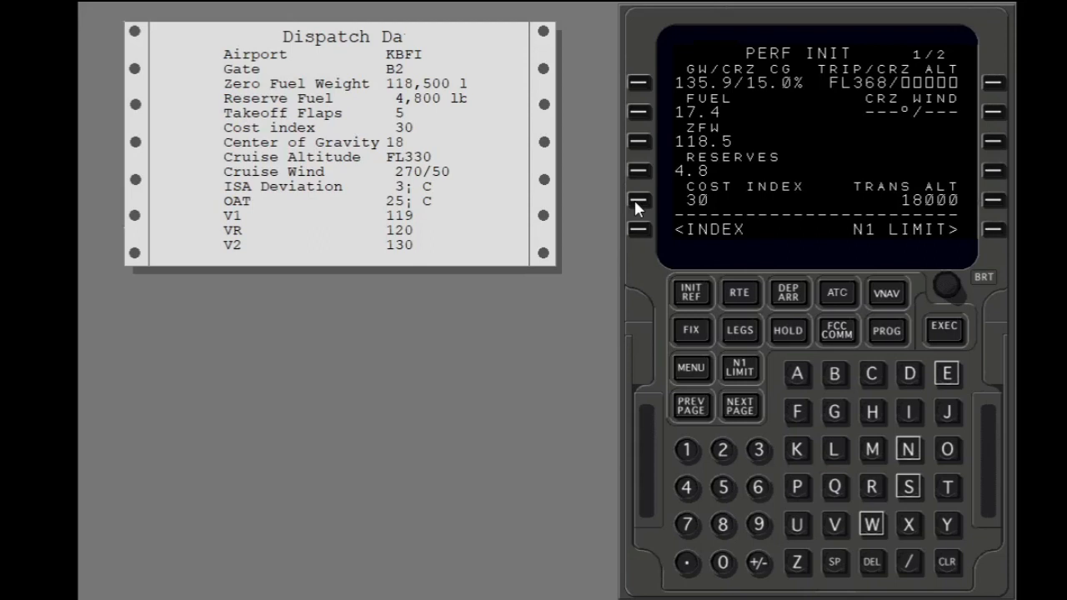
mouse_move(770, 463)
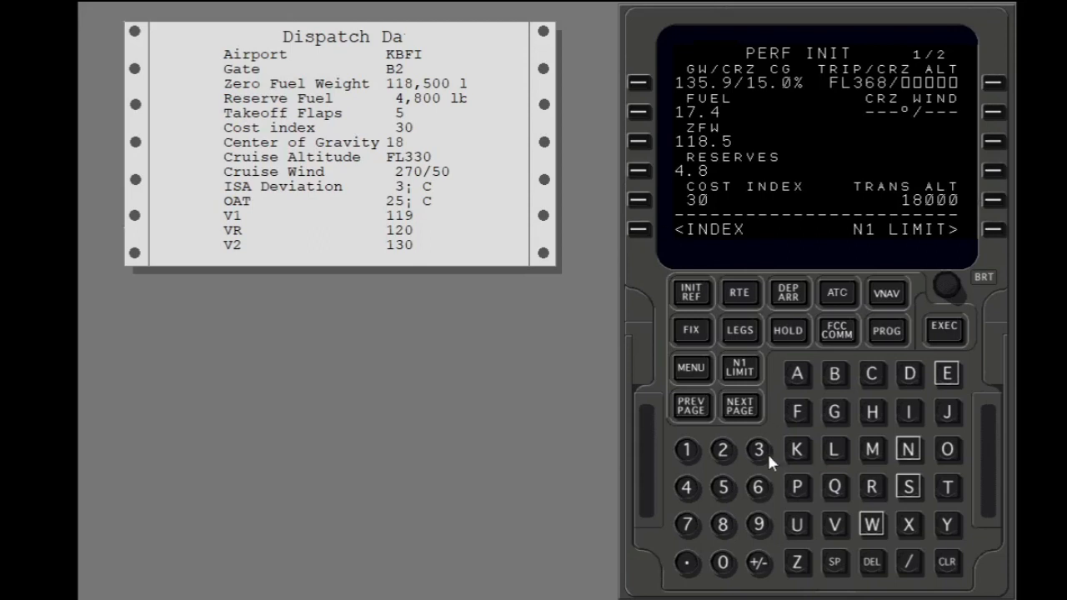
click(758, 450)
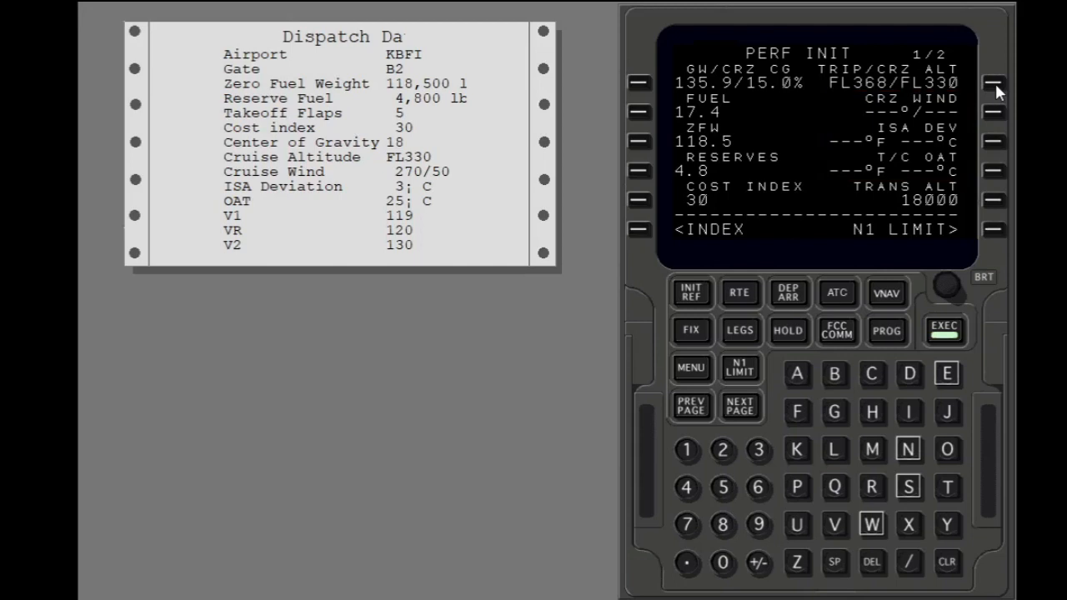
mouse_move(722, 450)
text(270/5)
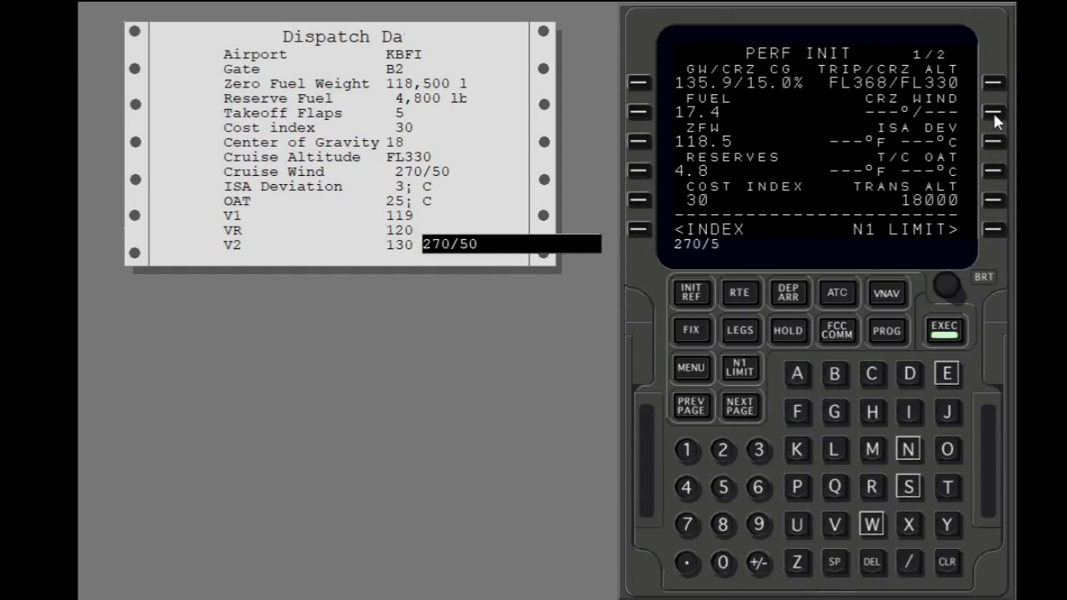
Step: Enter cruise wind 270/50, execute PERF INIT, and go to N1 LIMIT
click(722, 564)
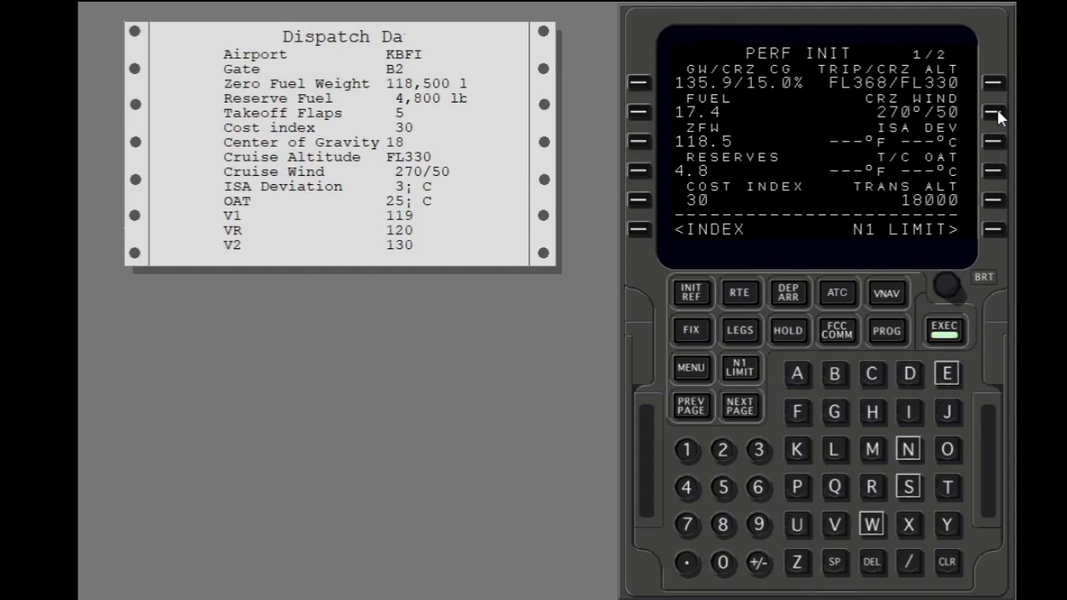
mouse_move(757, 460)
text(25)
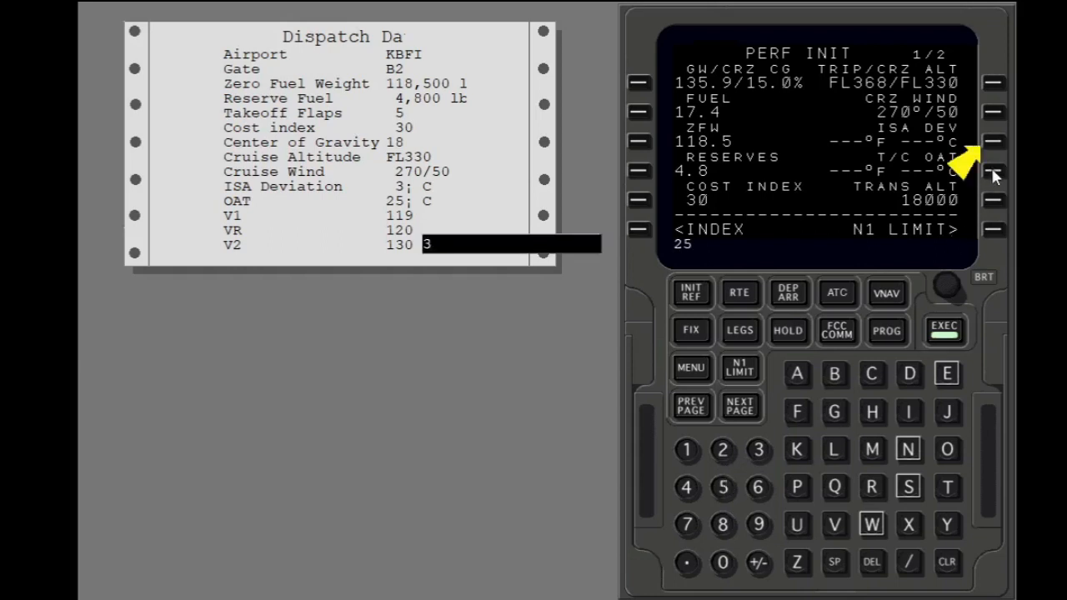
mouse_move(815, 430)
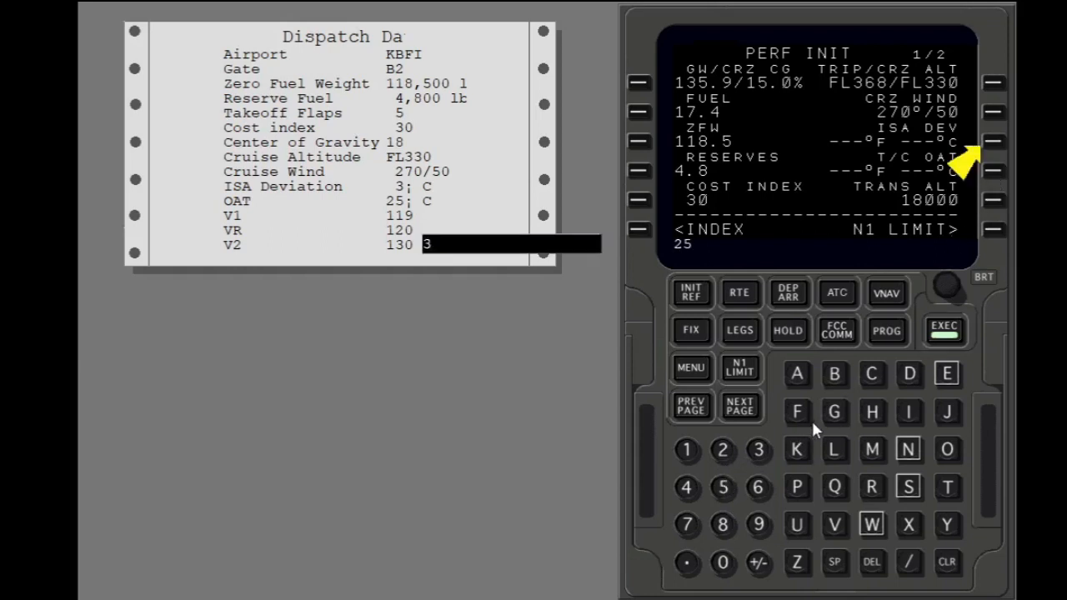
mouse_move(770, 458)
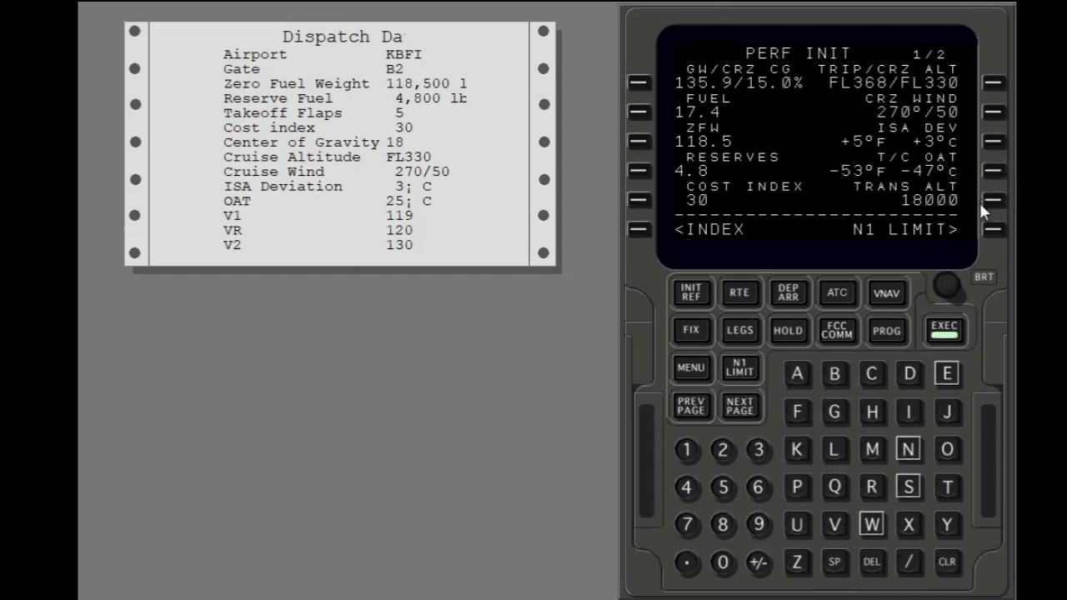
click(944, 331)
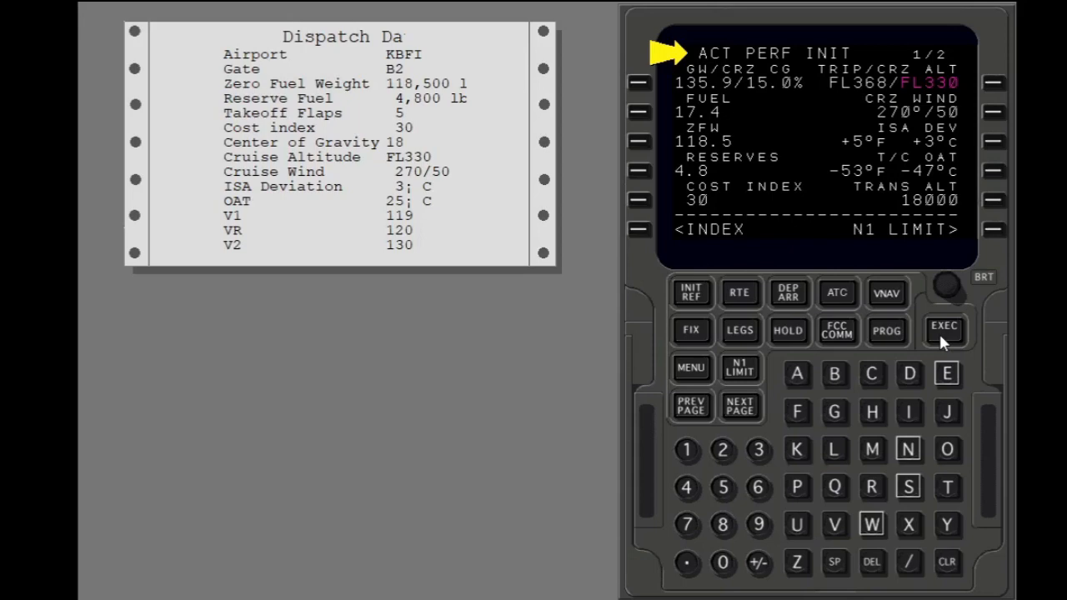
click(993, 228)
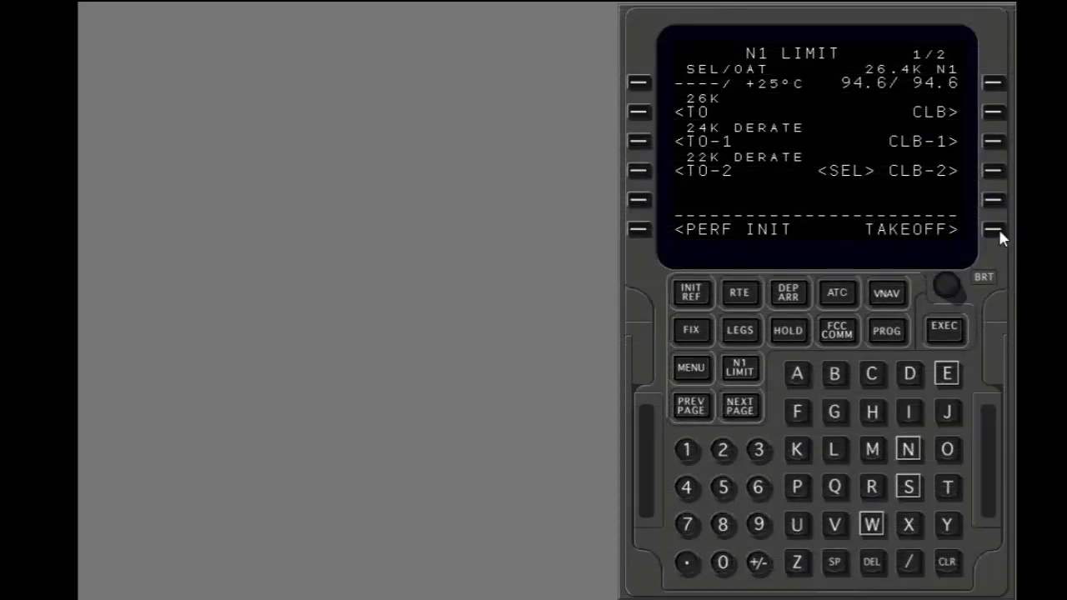
click(993, 230)
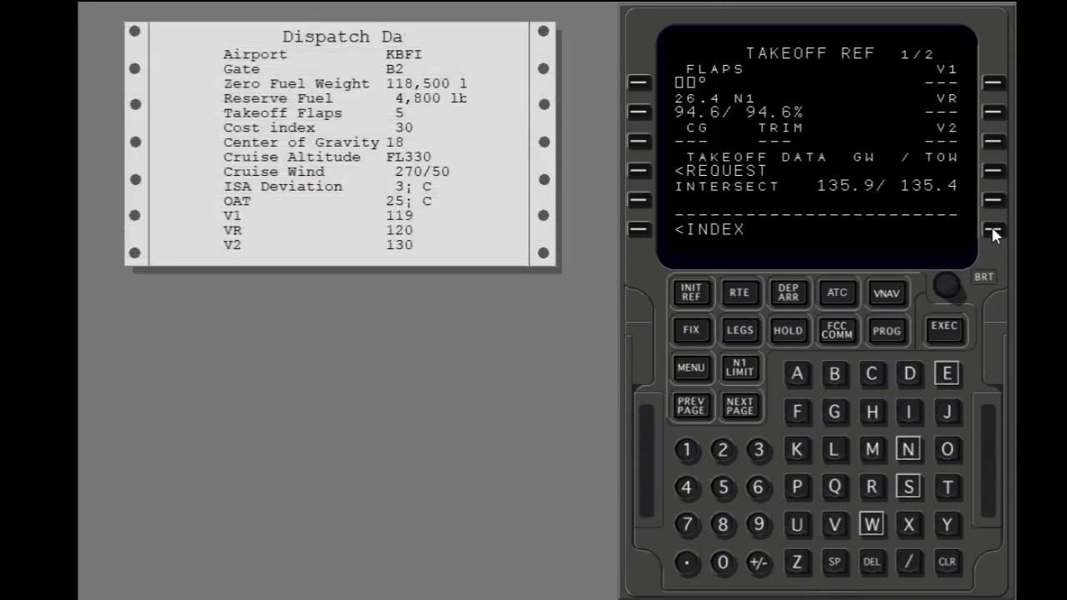
mouse_move(872, 375)
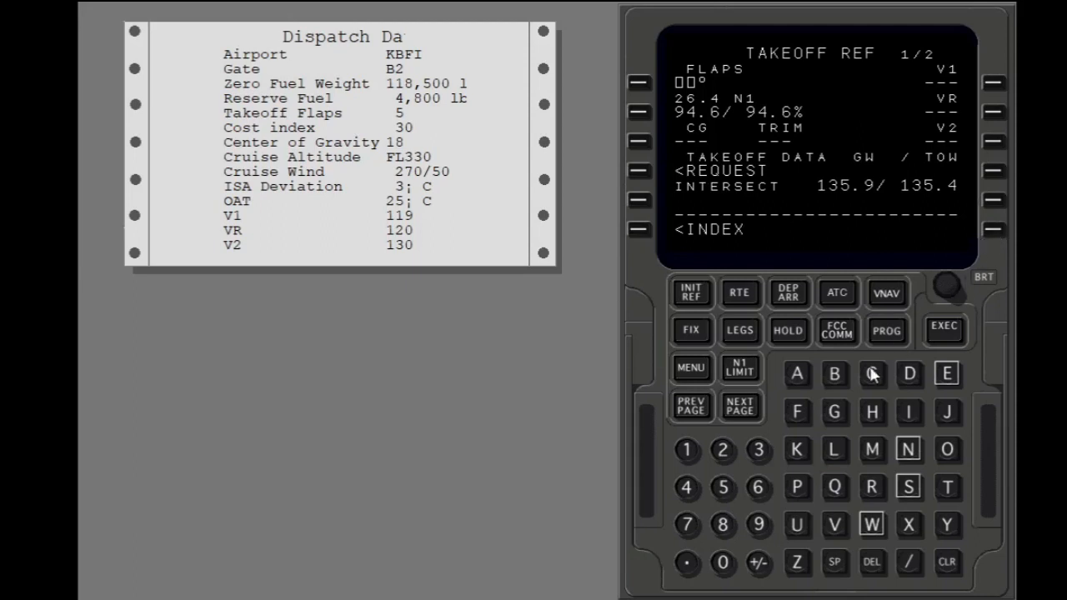
mouse_move(723, 496)
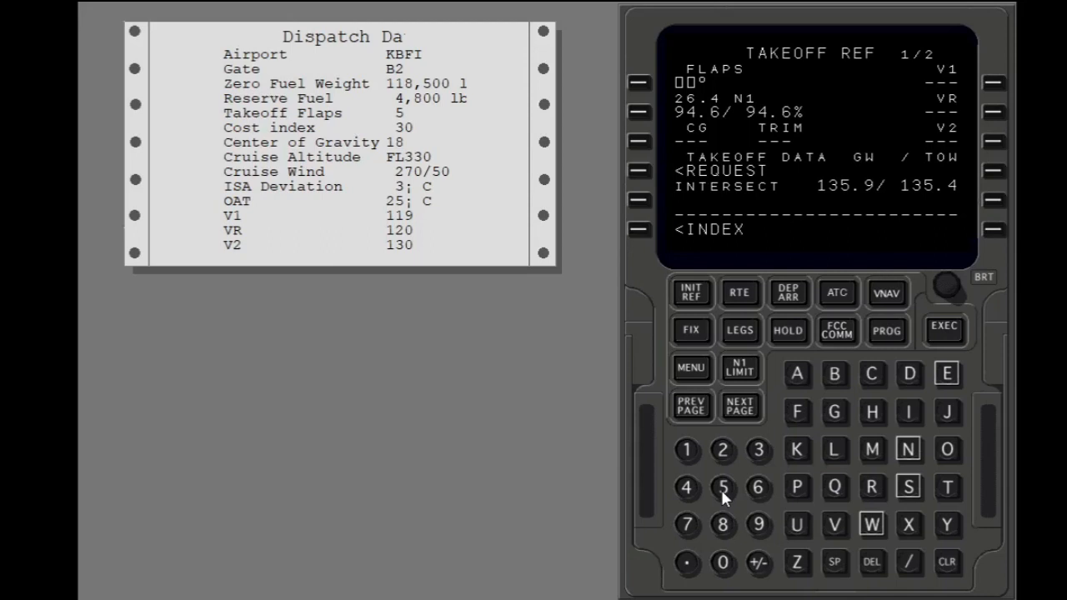
Step: Enter takeoff flaps 5 via LSK 1L and continue with the CG 18.0 entry
click(723, 487)
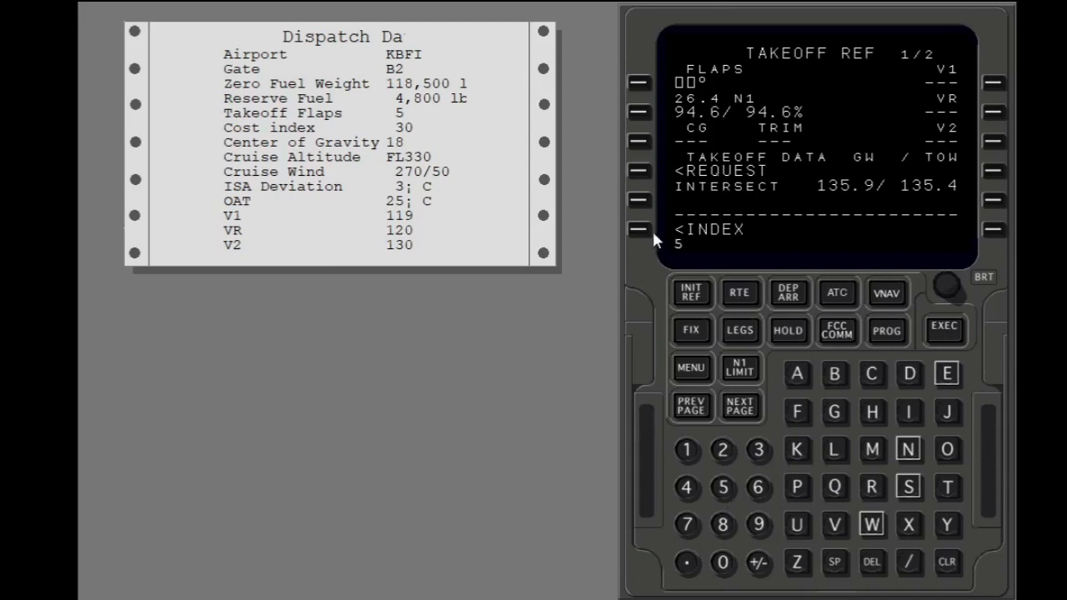
click(640, 83)
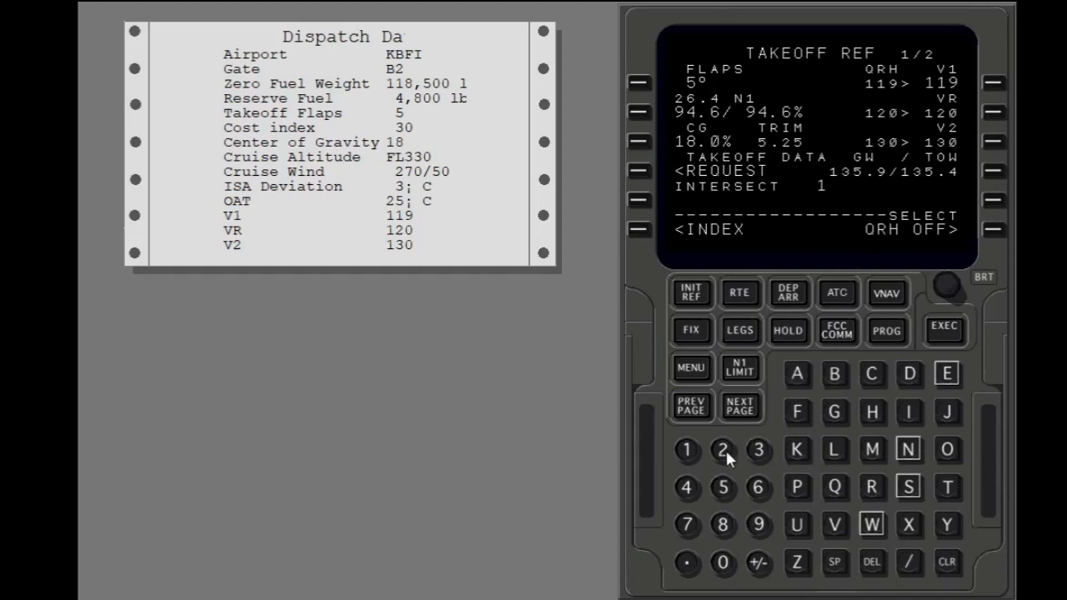
click(722, 450)
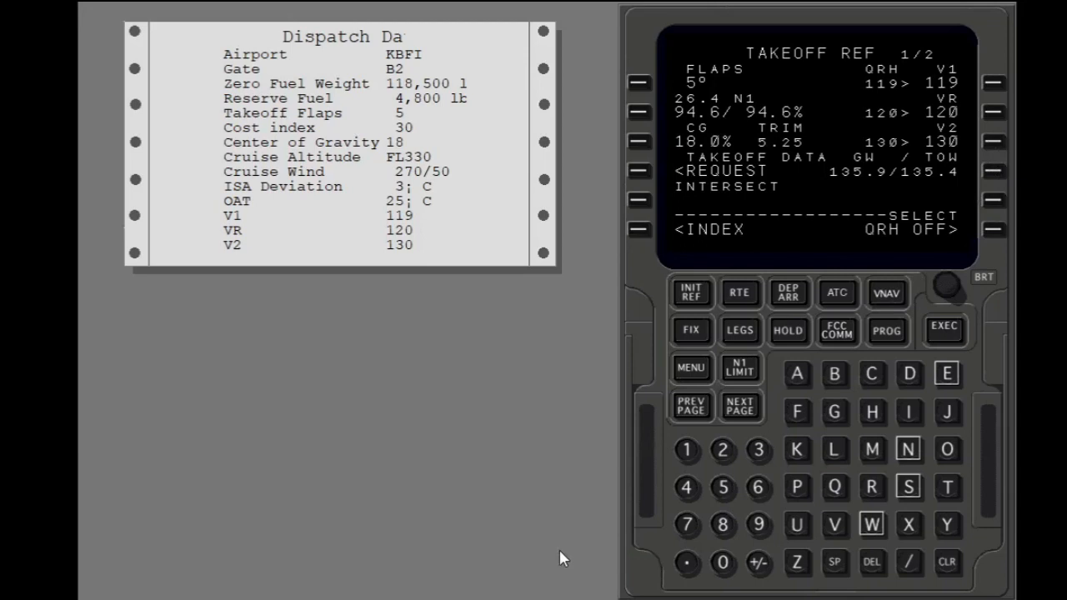
click(640, 230)
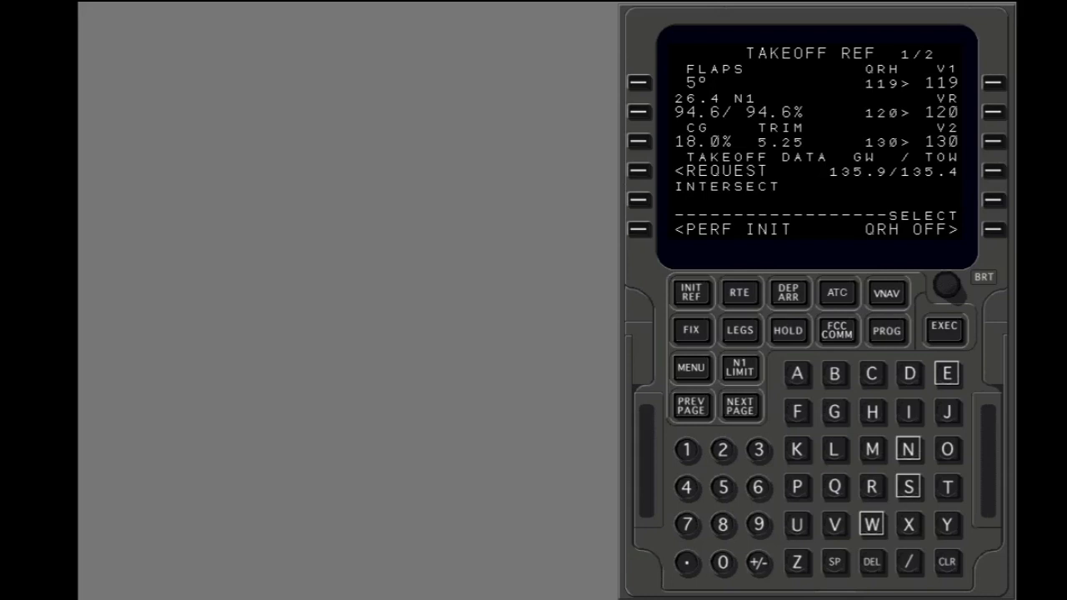
click(640, 230)
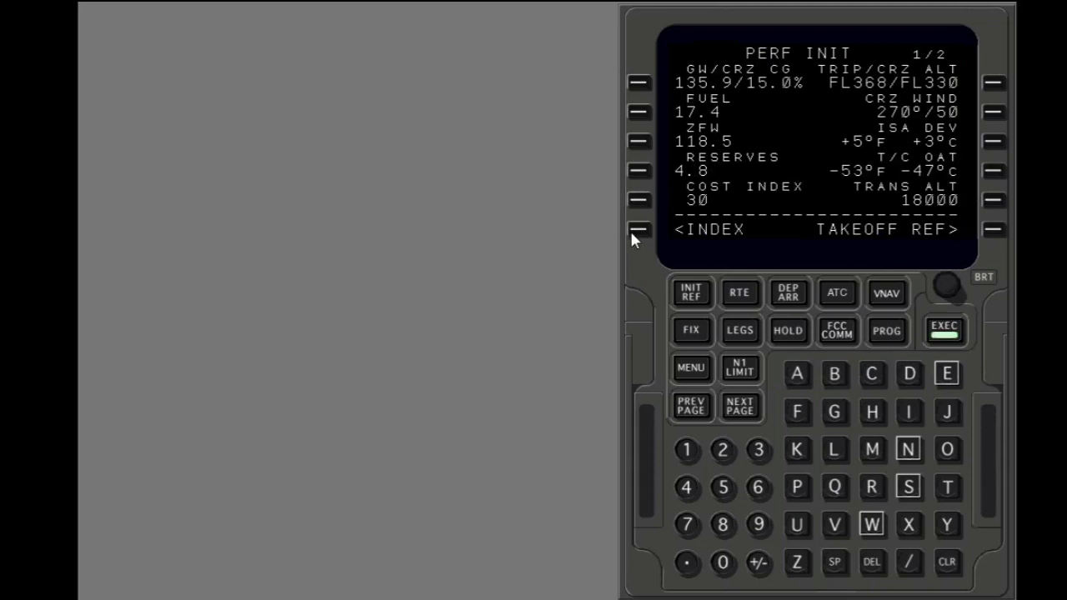
click(944, 327)
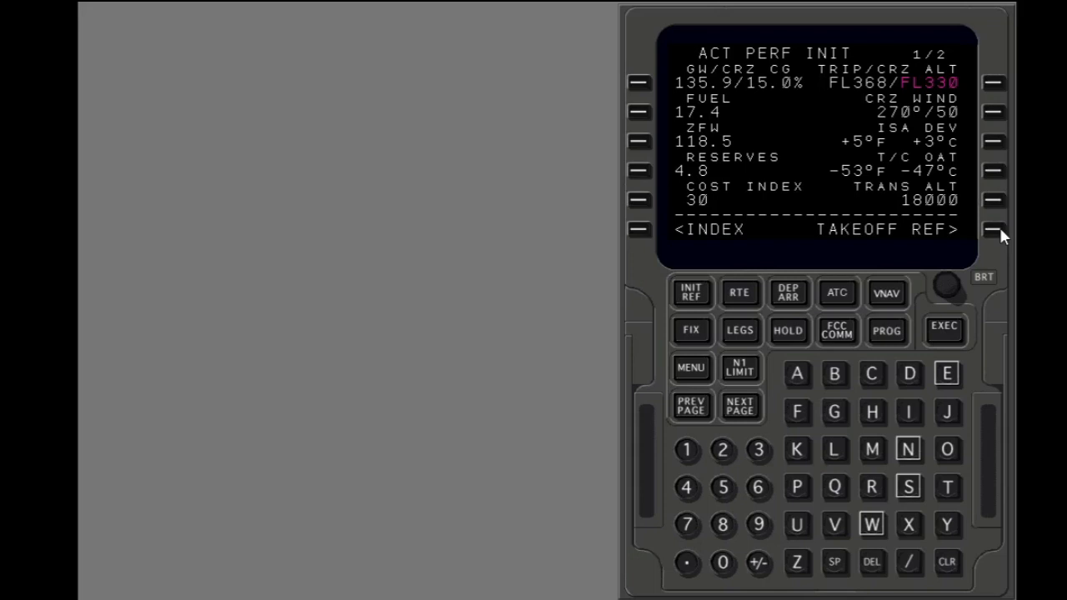
click(994, 228)
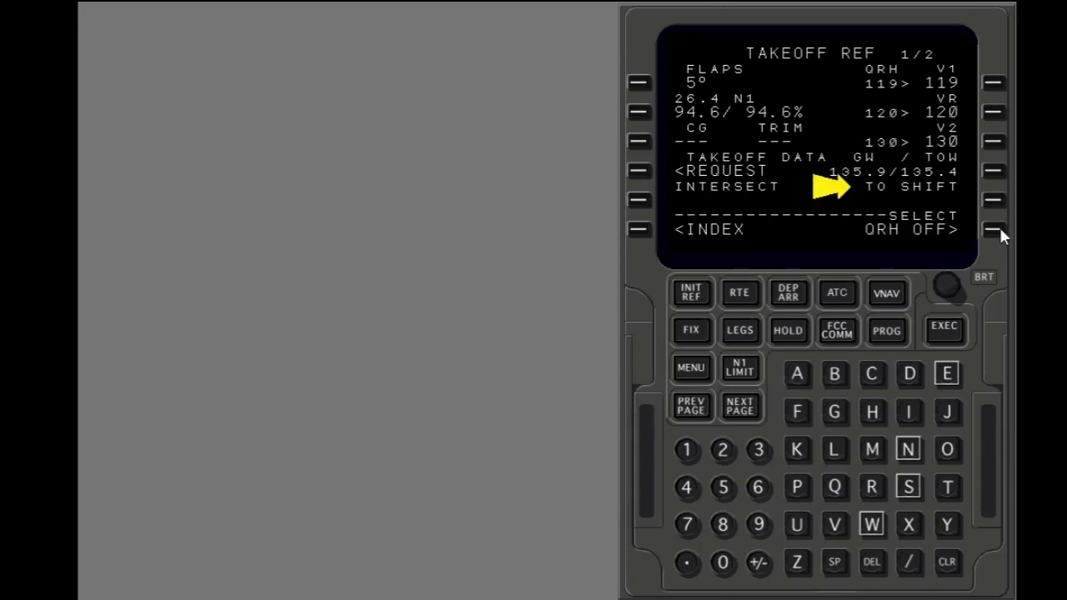
mouse_move(1003, 237)
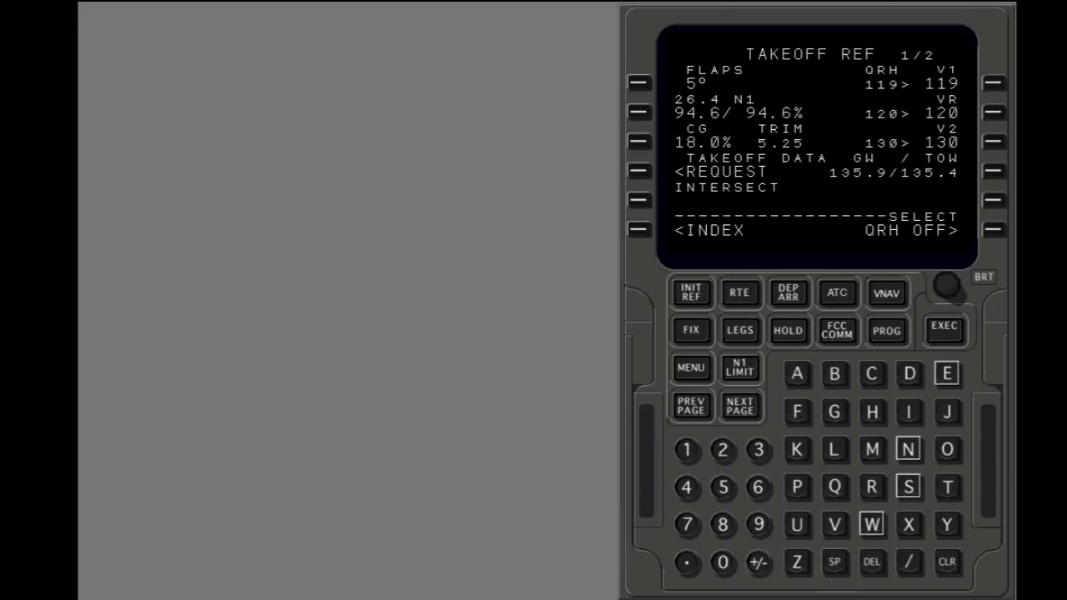
Step: Bring up TAKEOFF REF page 2/2 showing OAT +15°C and the selected-temperature field
click(740, 407)
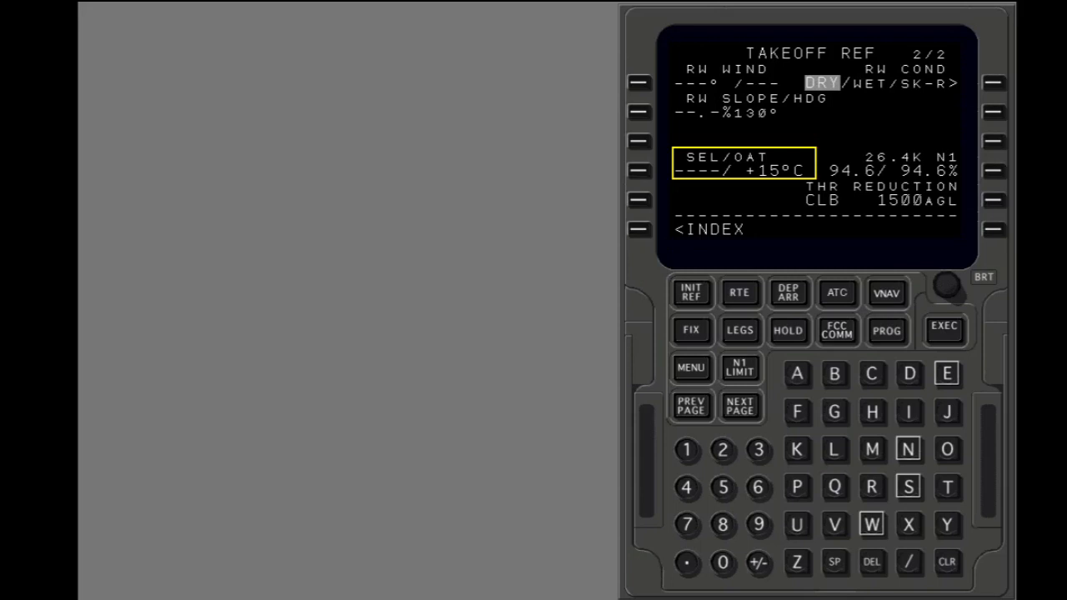
click(740, 368)
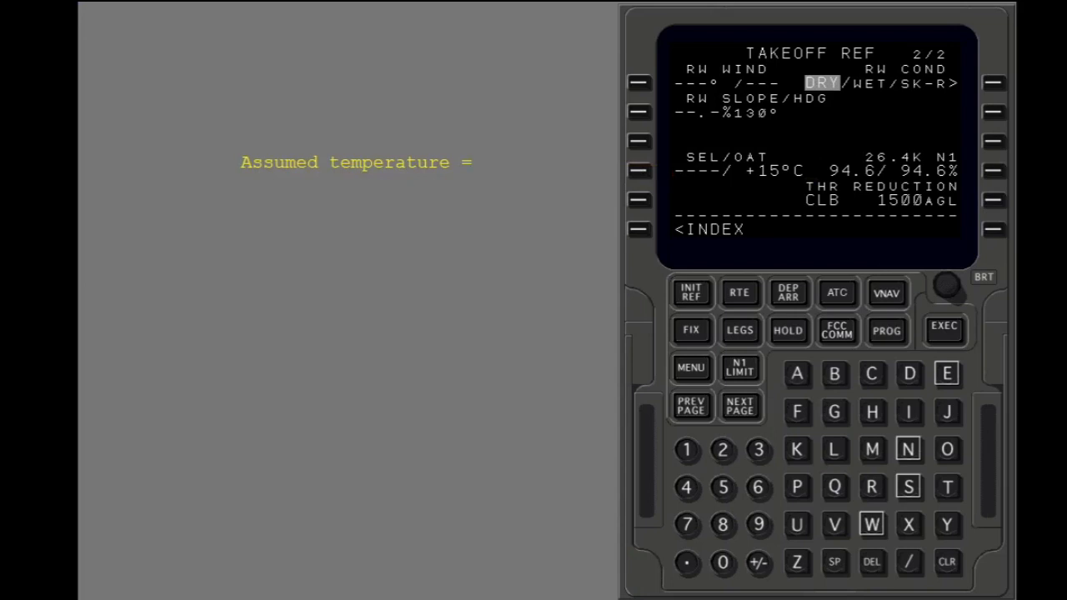
mouse_move(720, 450)
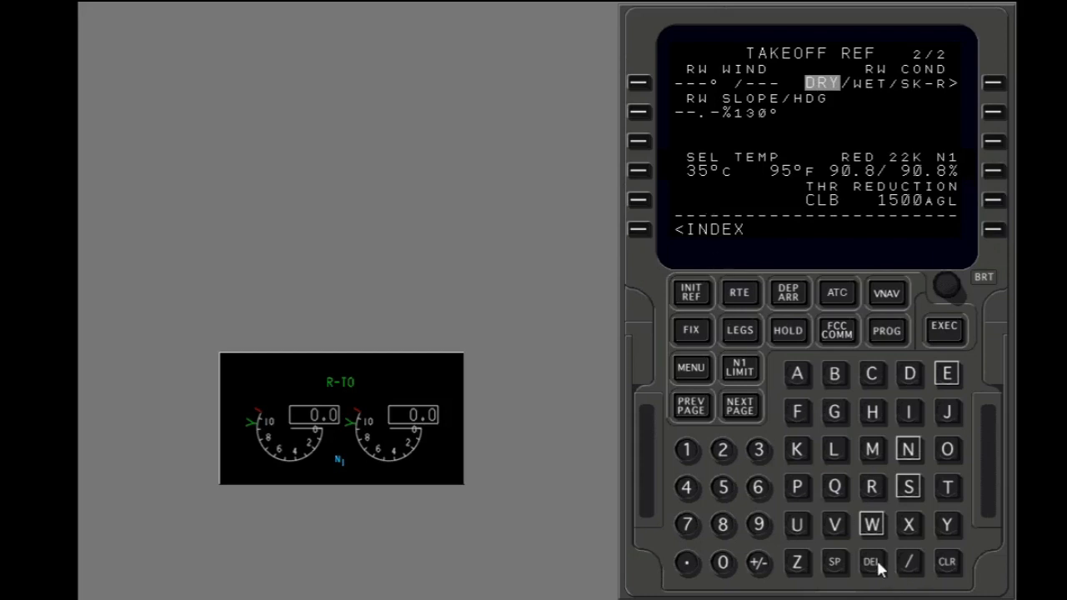
Step: Delete the assumed temperature at LSK 4L, restoring full-thrust N1 94.6%
click(872, 562)
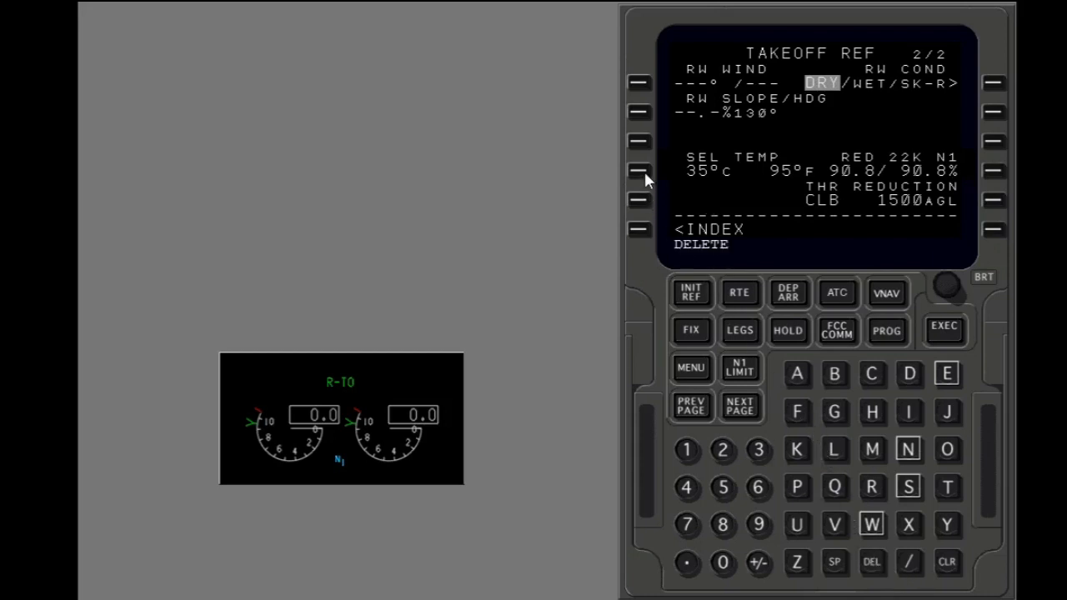
click(638, 170)
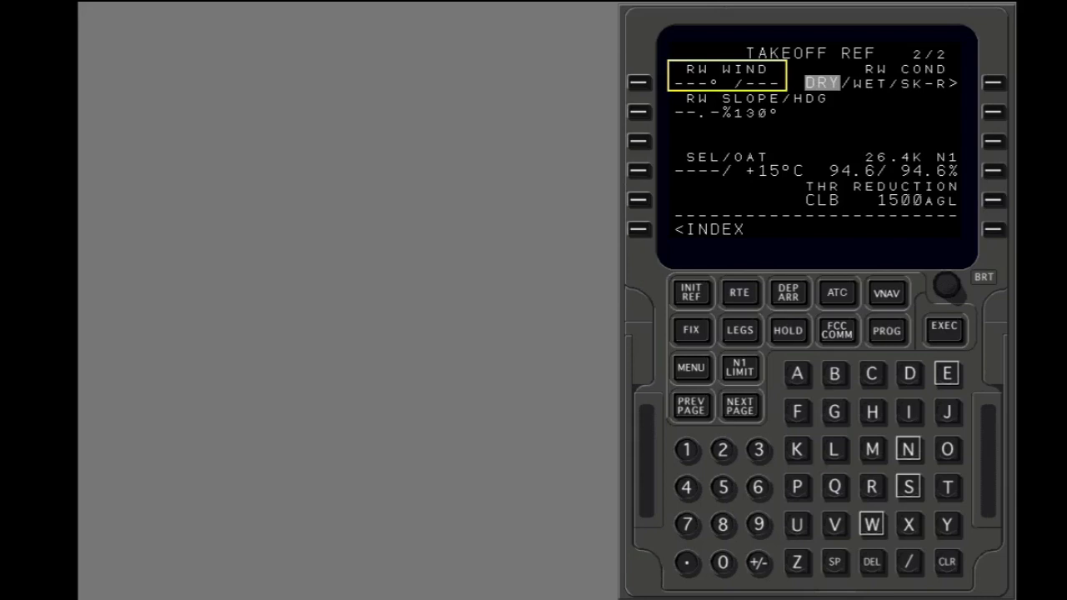
click(640, 112)
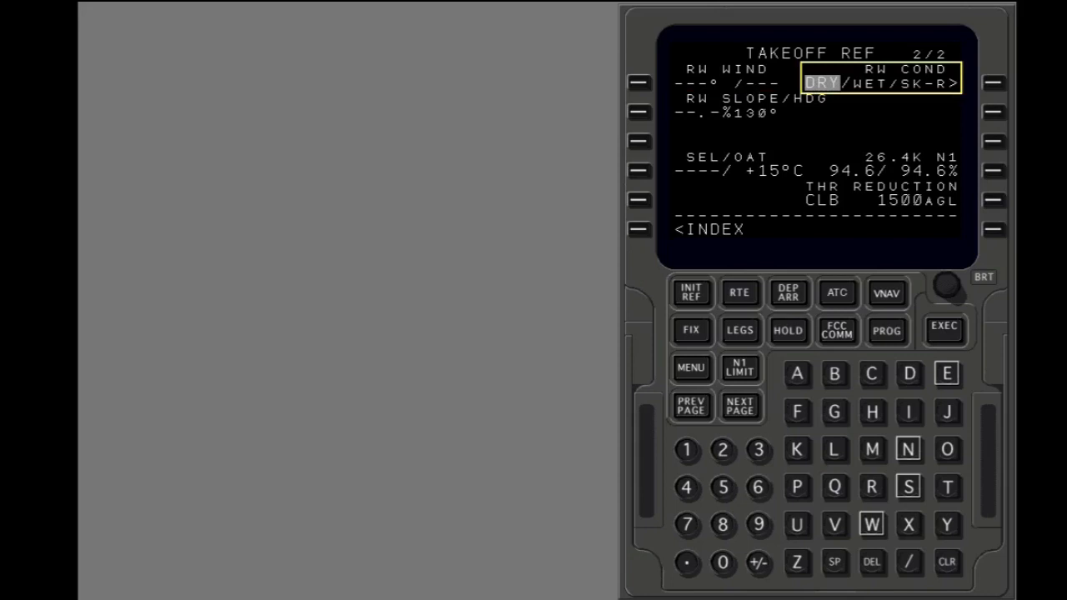
click(994, 200)
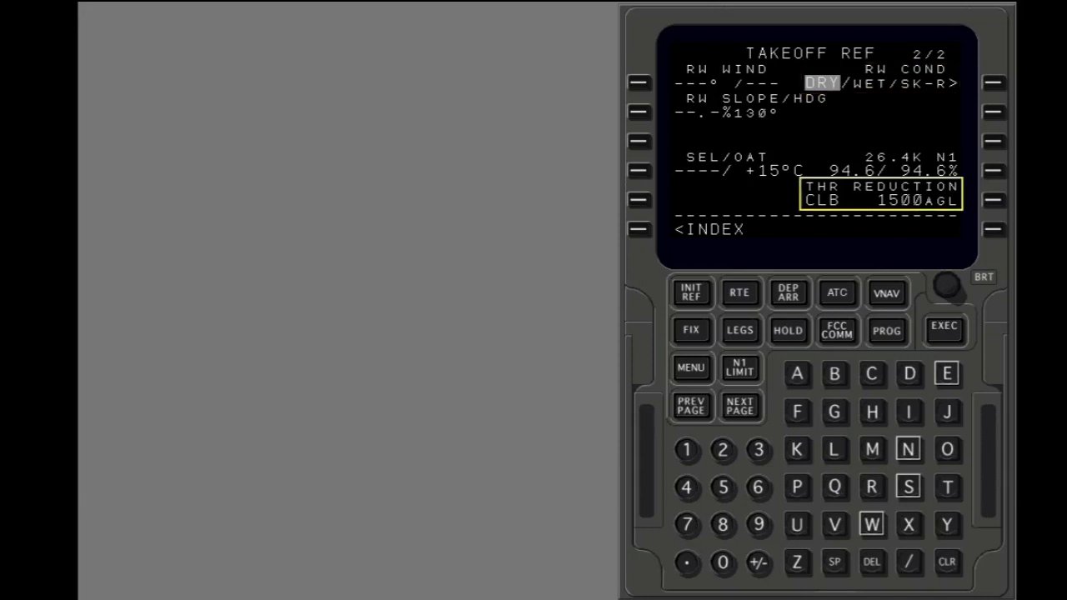